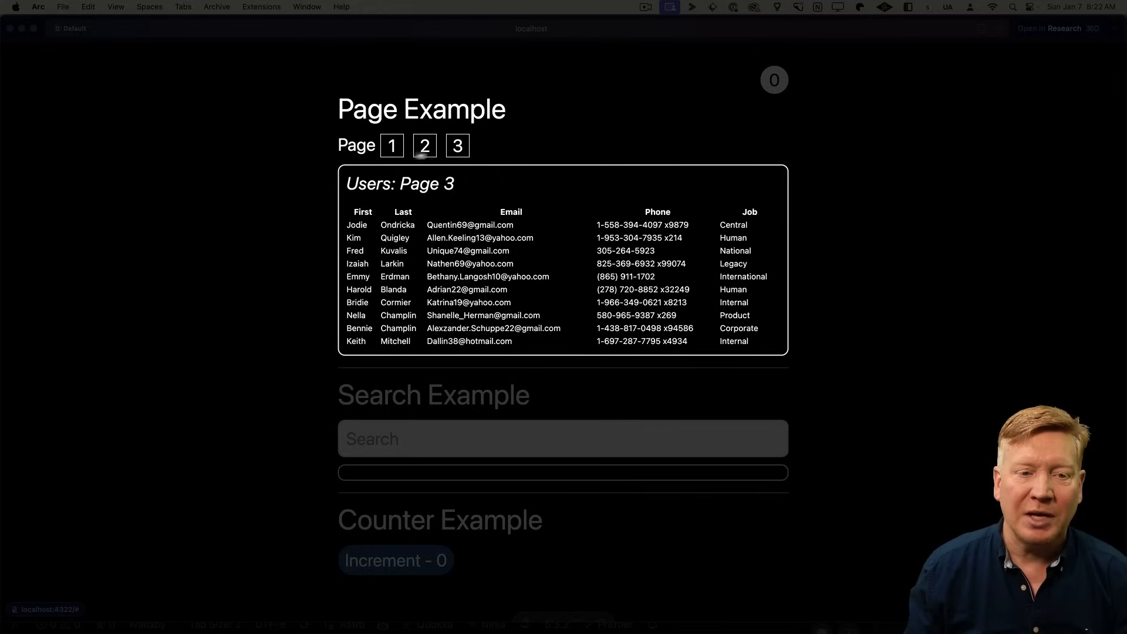
- Install htmx.org and astro-htmx, import htmx from "astro-htmx" in astro.config.mjs, and add it to integrations
click(391, 146)
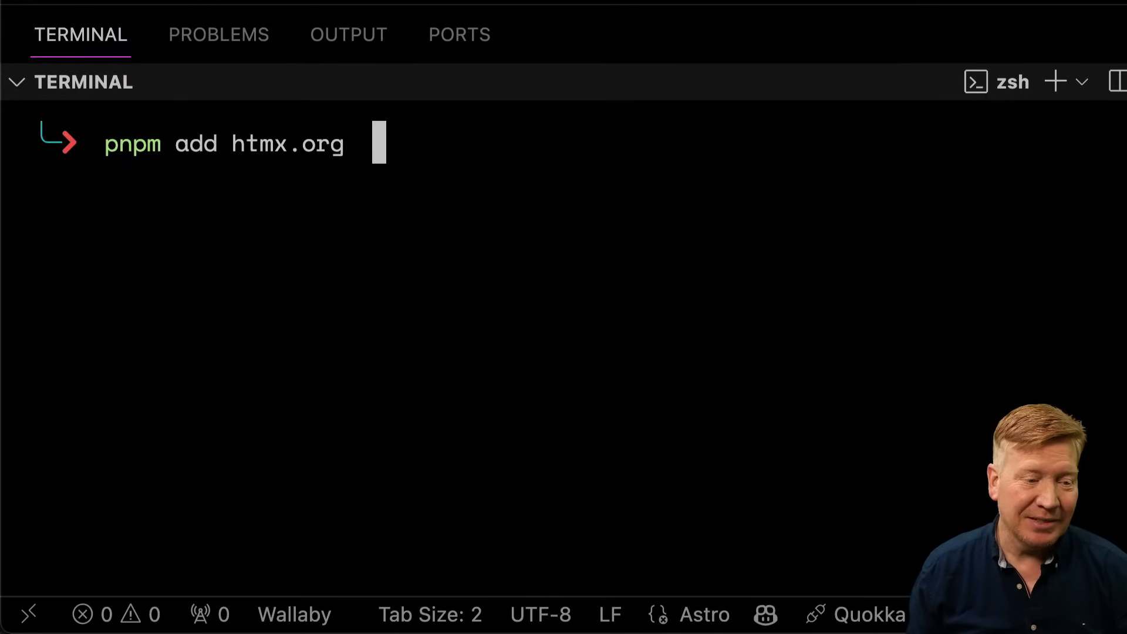
text(astro-htmx)
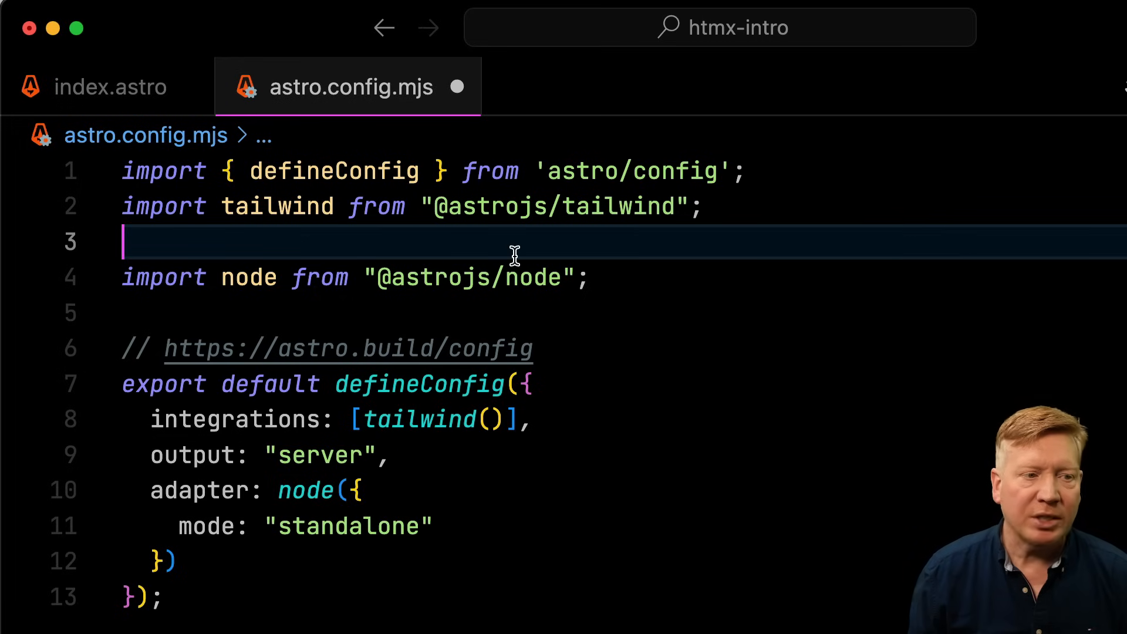
text(import htmx from "astro-htmx";)
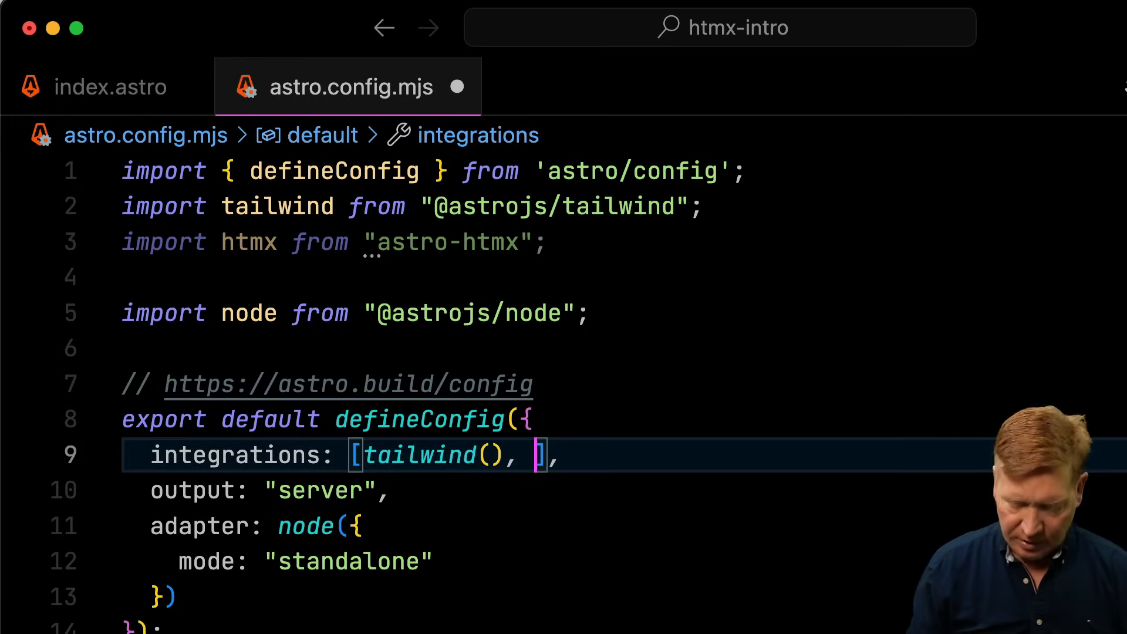
click(110, 87)
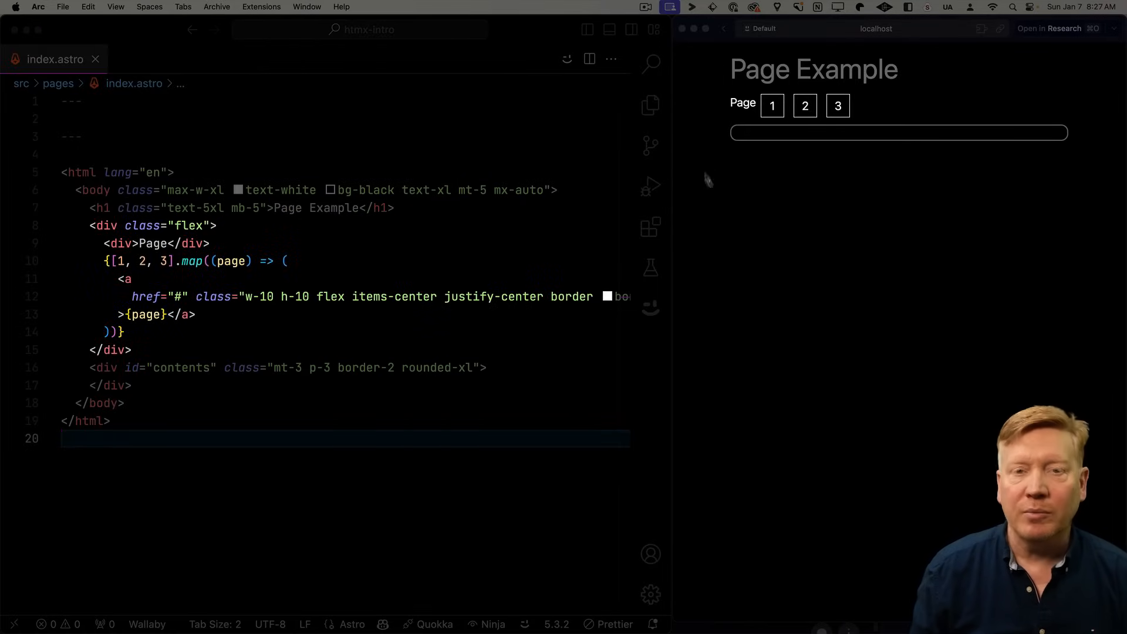
mouse_move(745, 212)
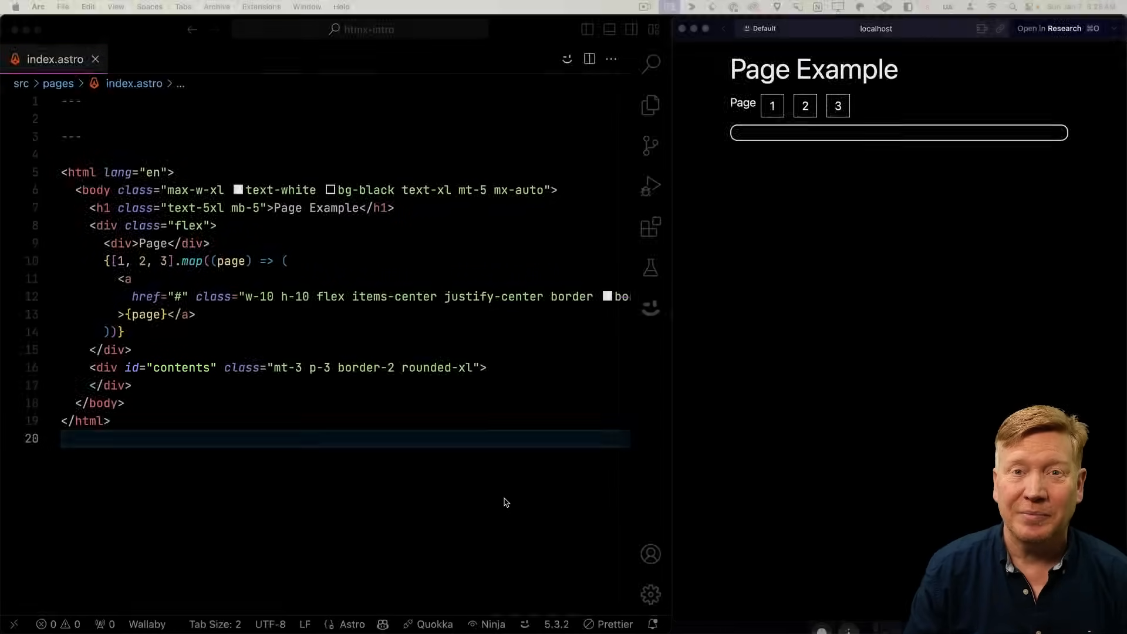
- Give the page link anchor hx-get={`/partials/list?page=${page}`} and hx-target="#contents"
text(hx-get={`/partials/list?page=${page}`})
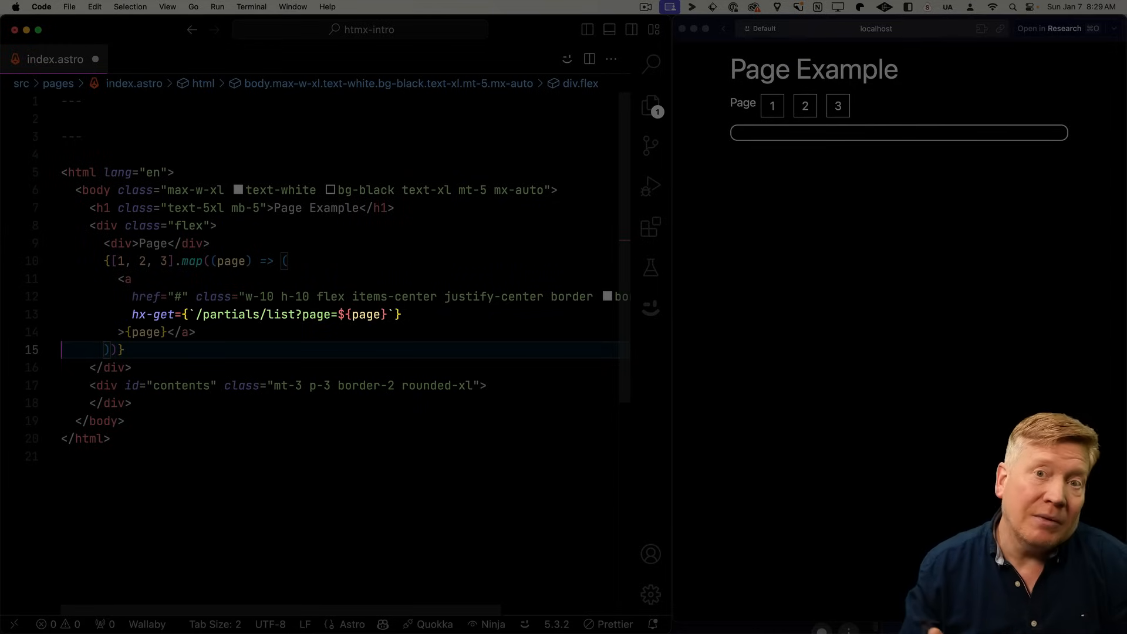
click(455, 316)
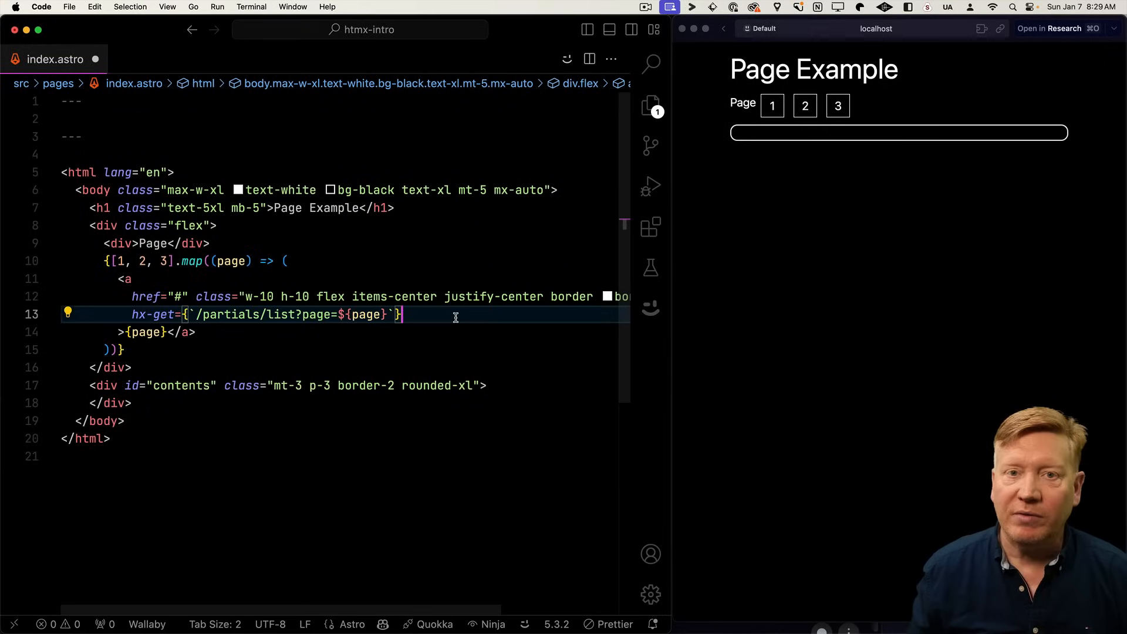
text(hx-target="#contents")
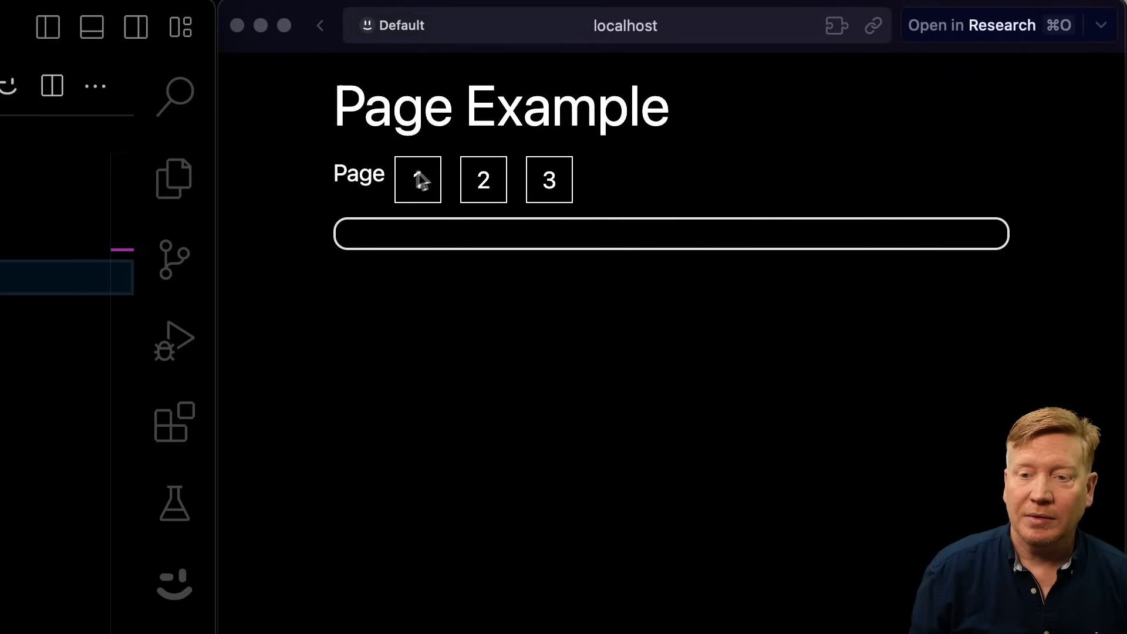
- Load pages 1 and 2 into the contents box, then bring up the preview's context menu
click(483, 179)
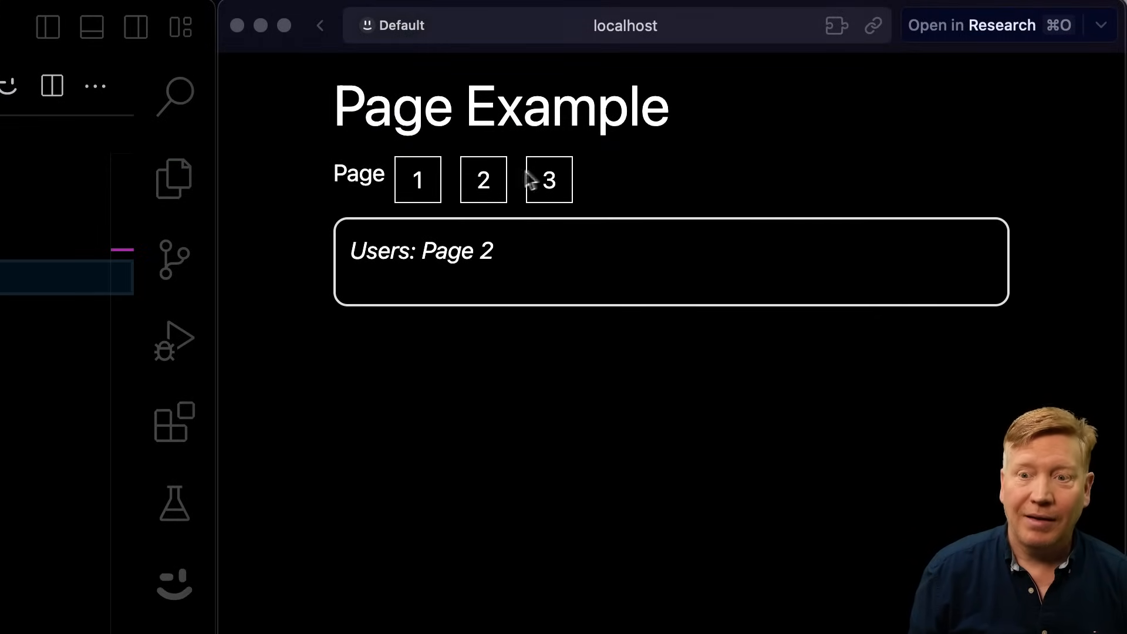
click(417, 179)
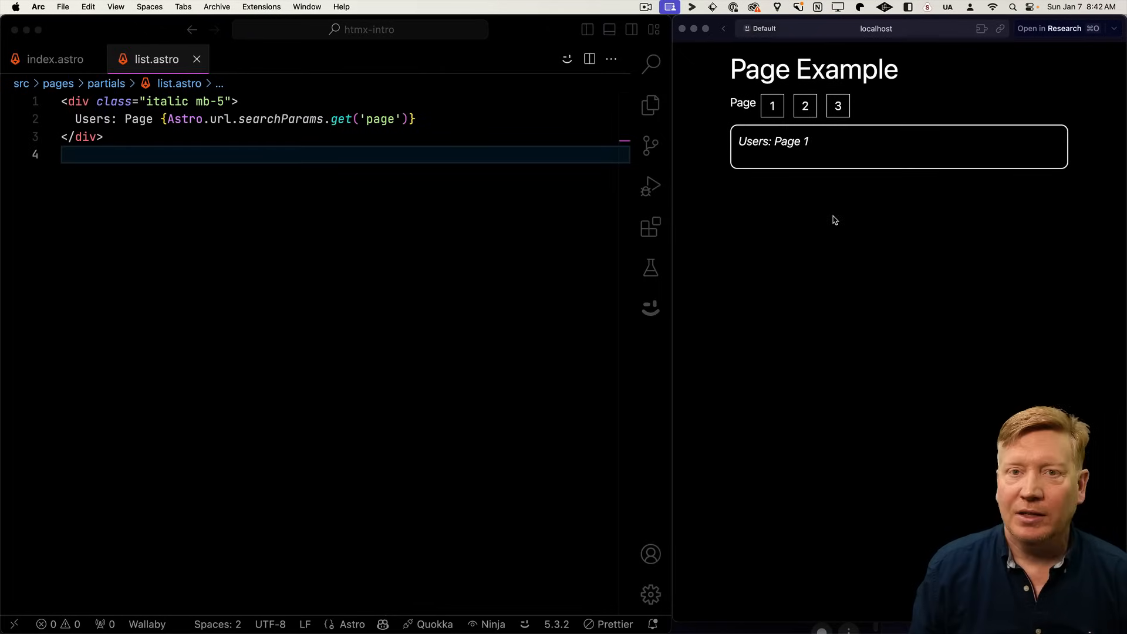
right_click(836, 208)
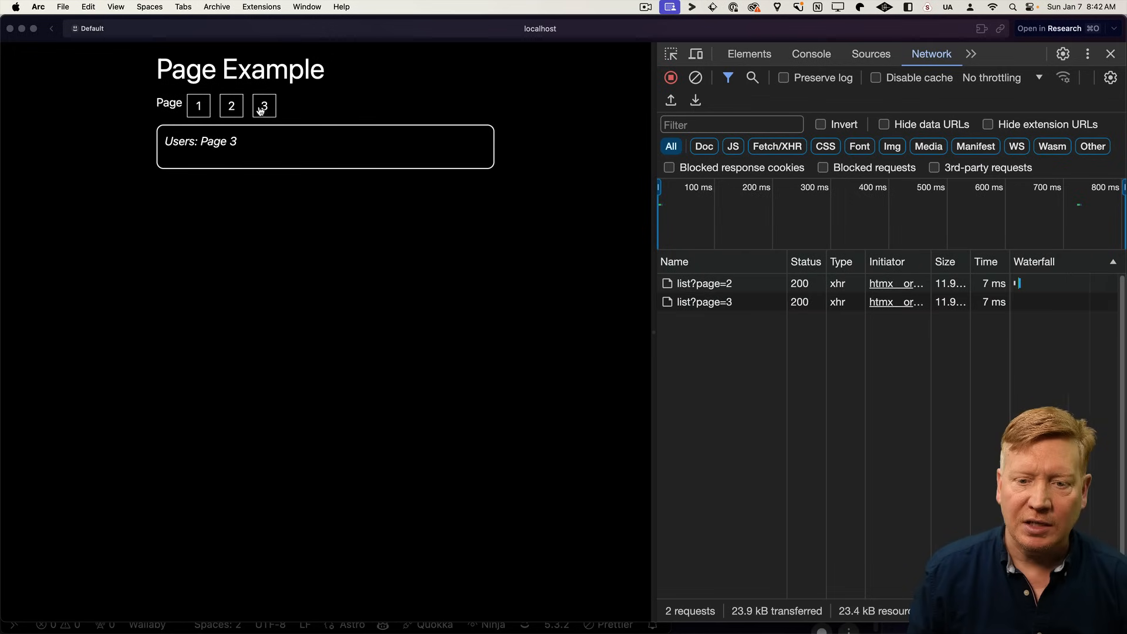
- Load page 3 while watching its list?page request in the Network panel
click(703, 302)
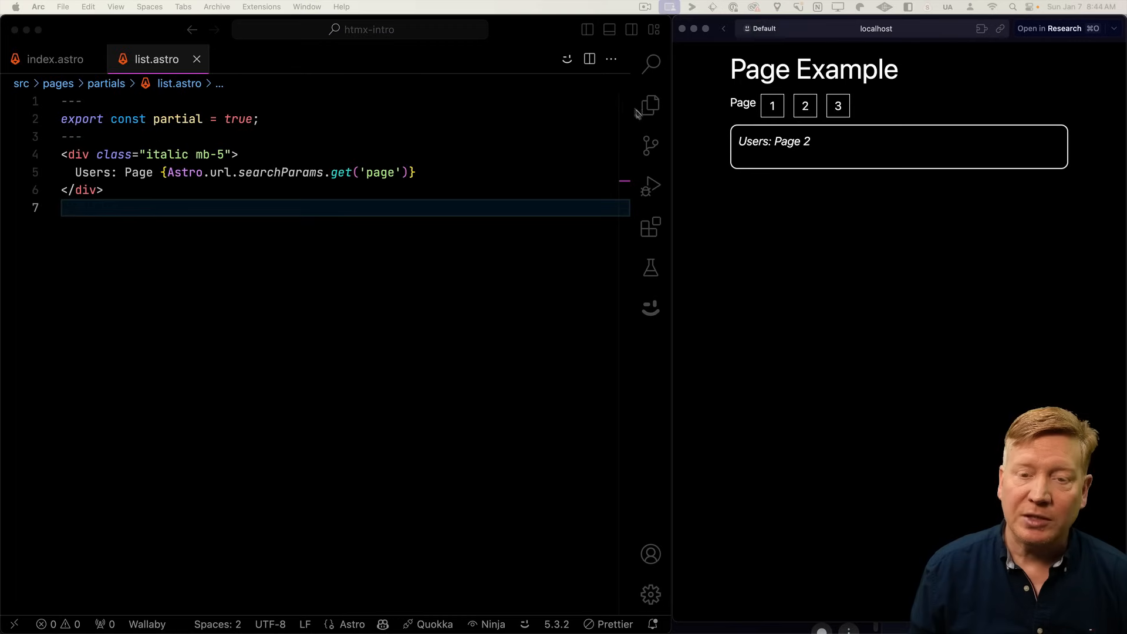
- Browse the Explorer into the components folder and open the users.ts data file
click(650, 105)
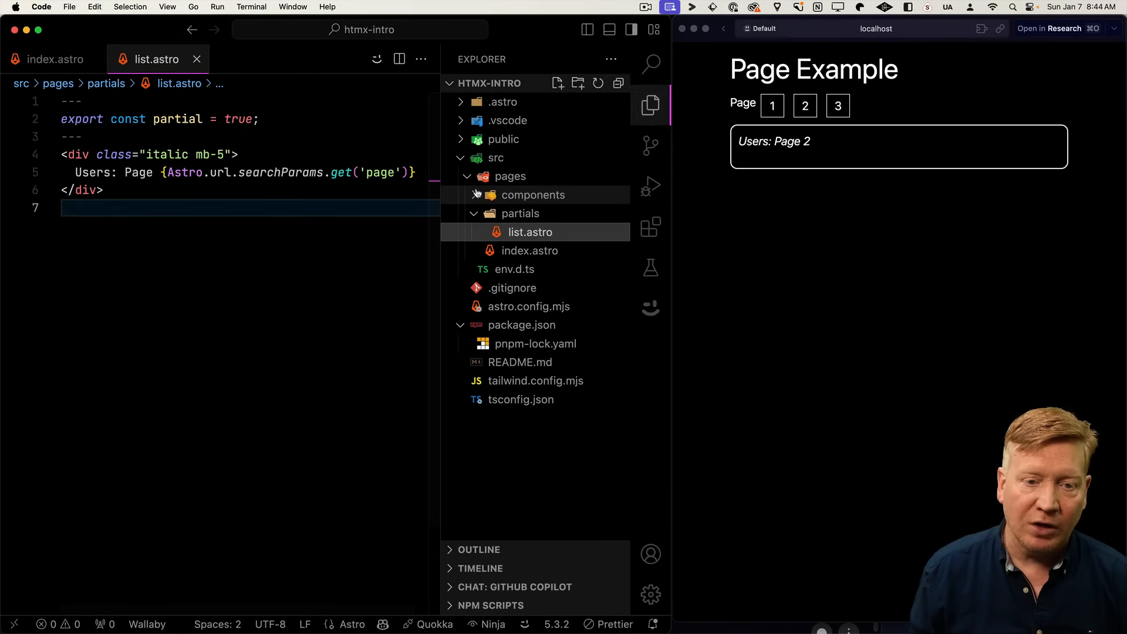
click(525, 233)
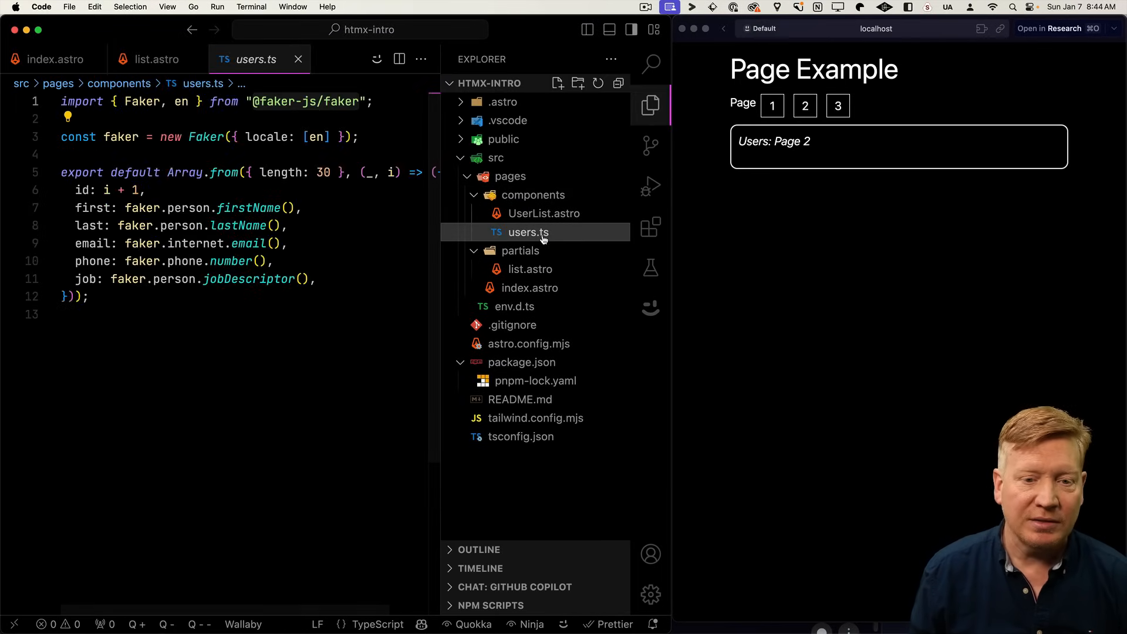
click(544, 213)
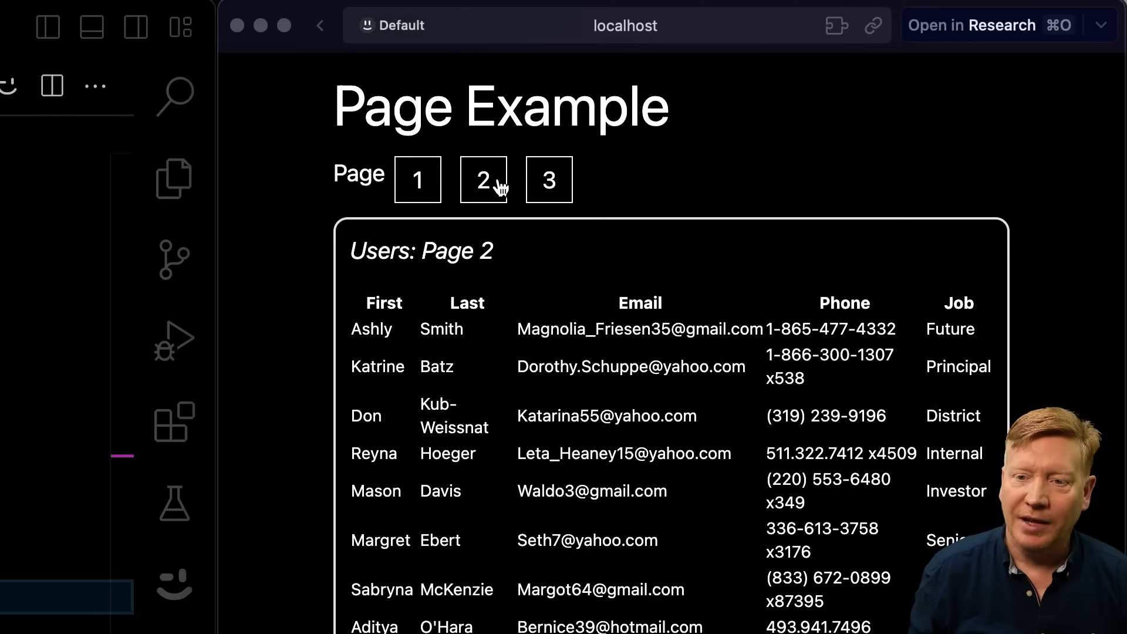
mouse_move(568, 182)
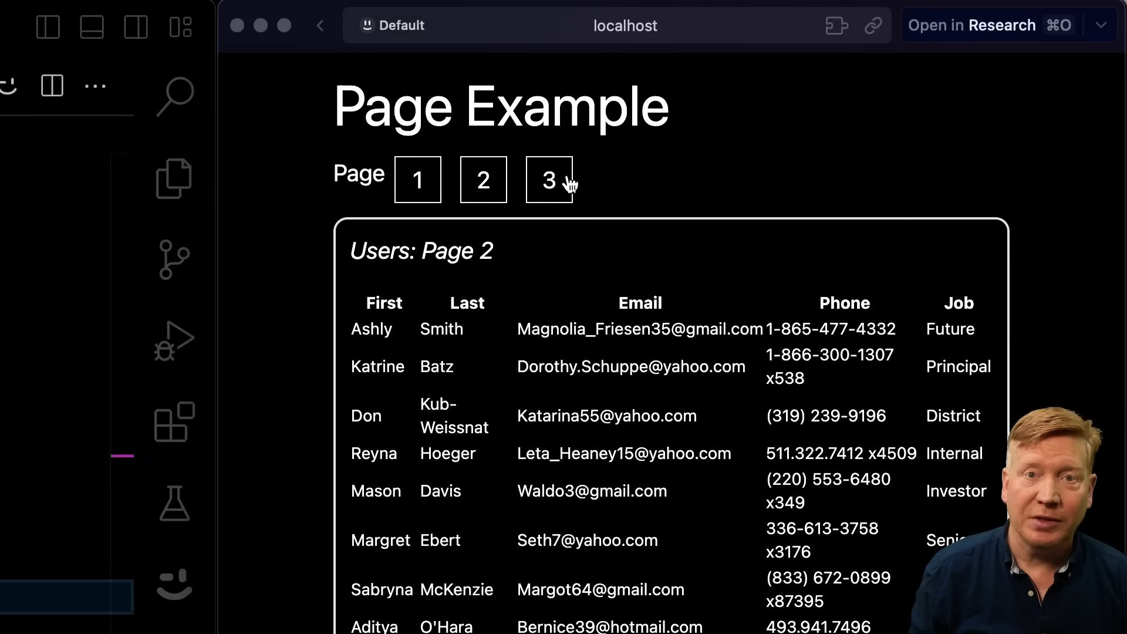
mouse_move(516, 332)
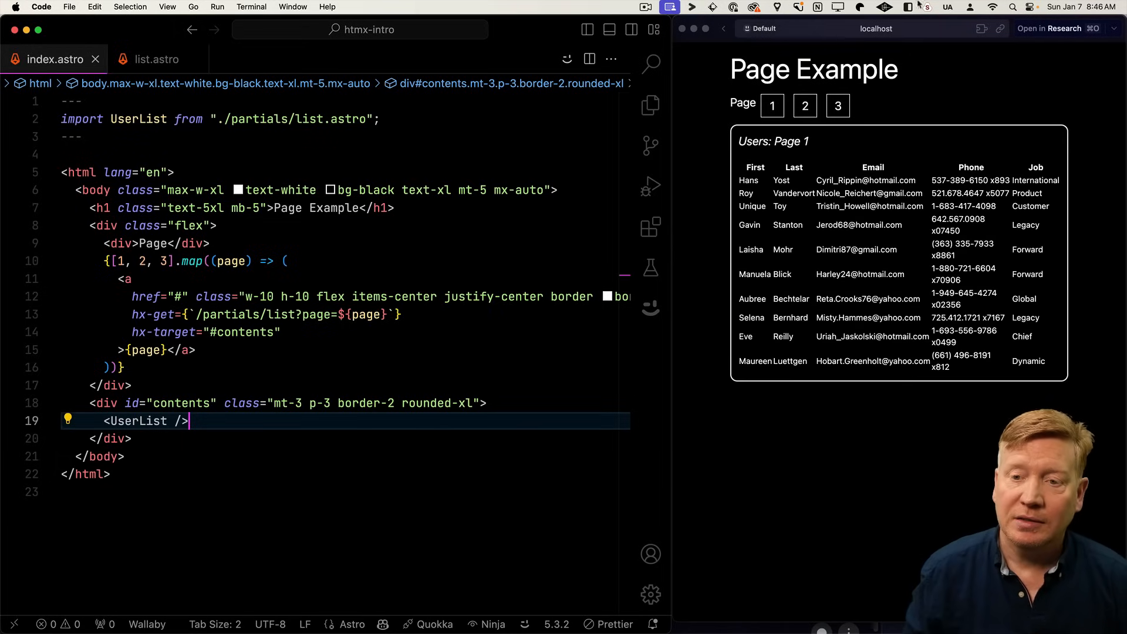
- Load pages 2 and 3 of users in the preview
click(804, 106)
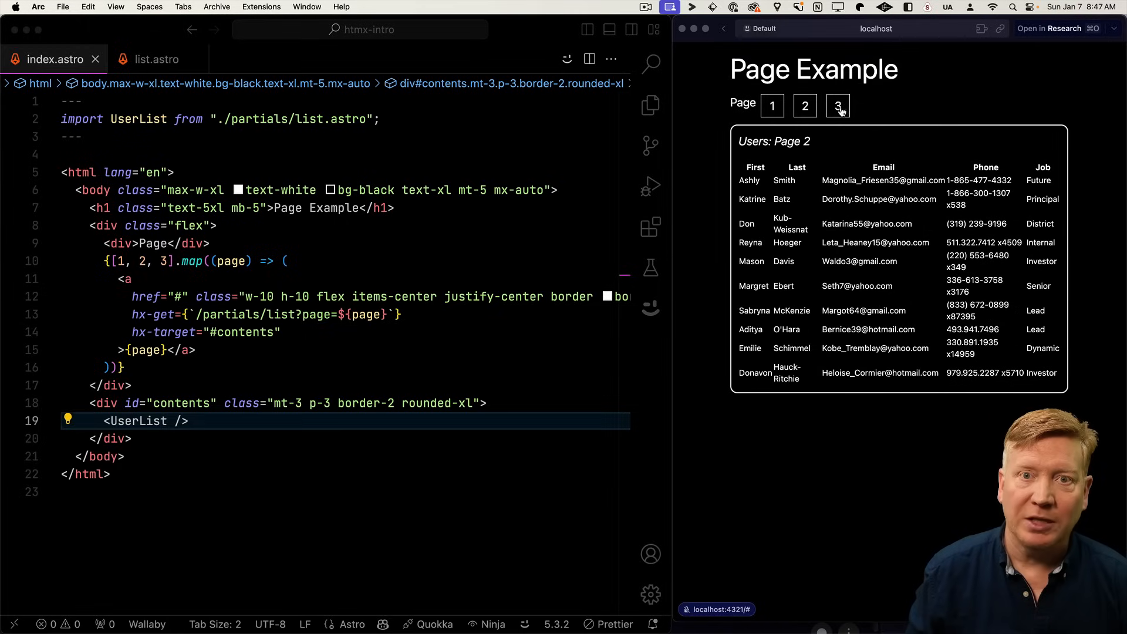
click(838, 106)
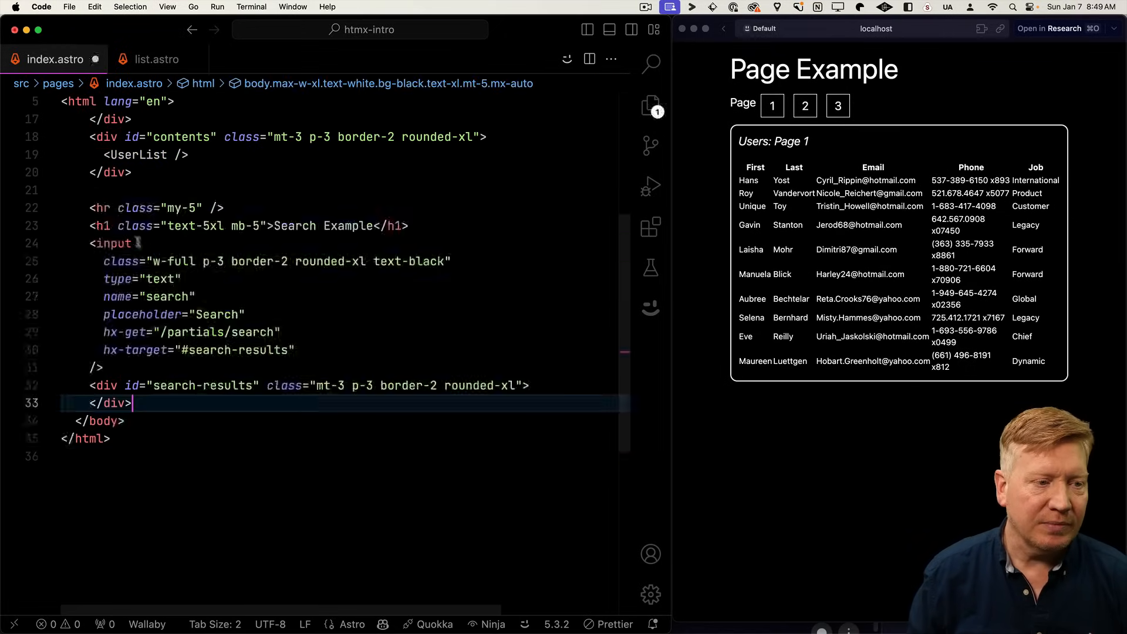
- Save index.astro so the preview shows the Search Example section
key(cmd+s)
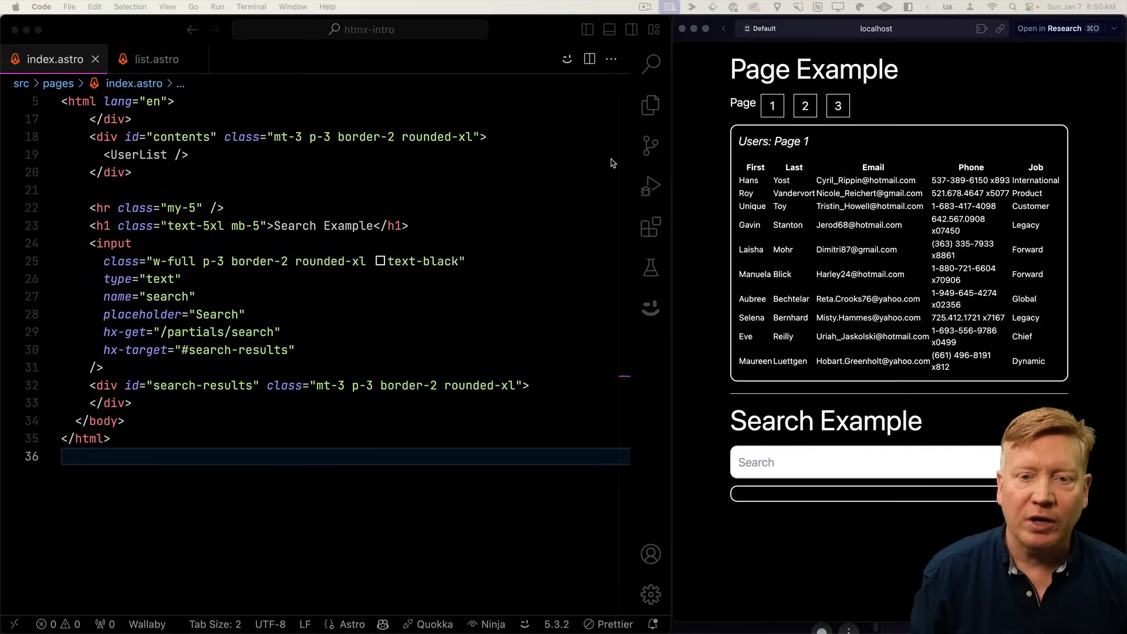
- Create a new search.astro file in the partials folder
right_click(510, 250)
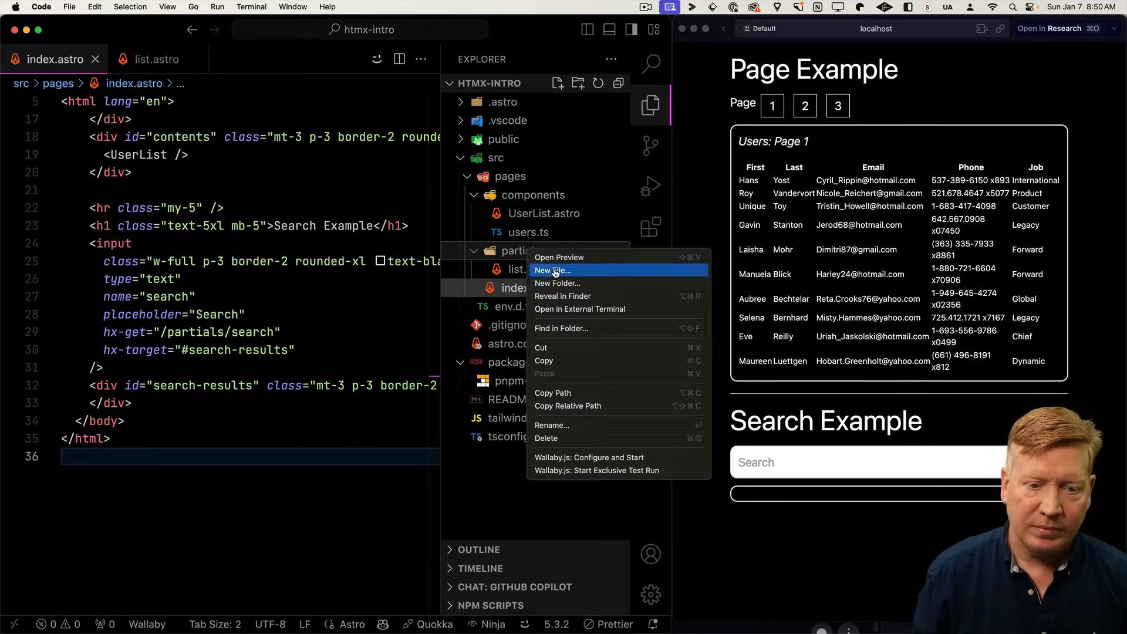
click(551, 270)
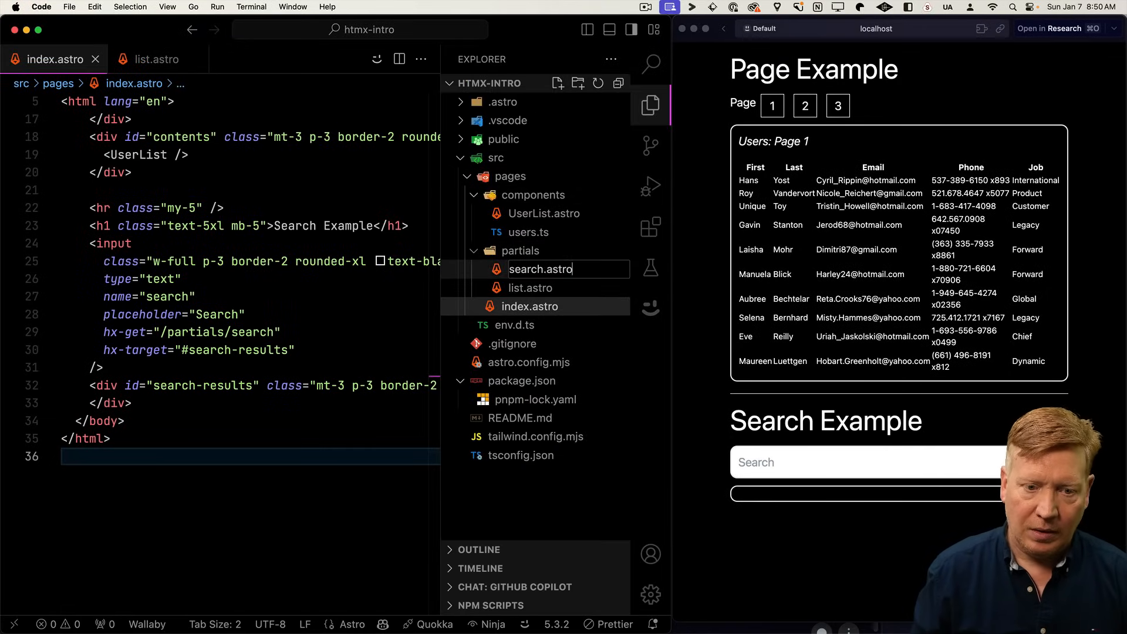
click(540, 269)
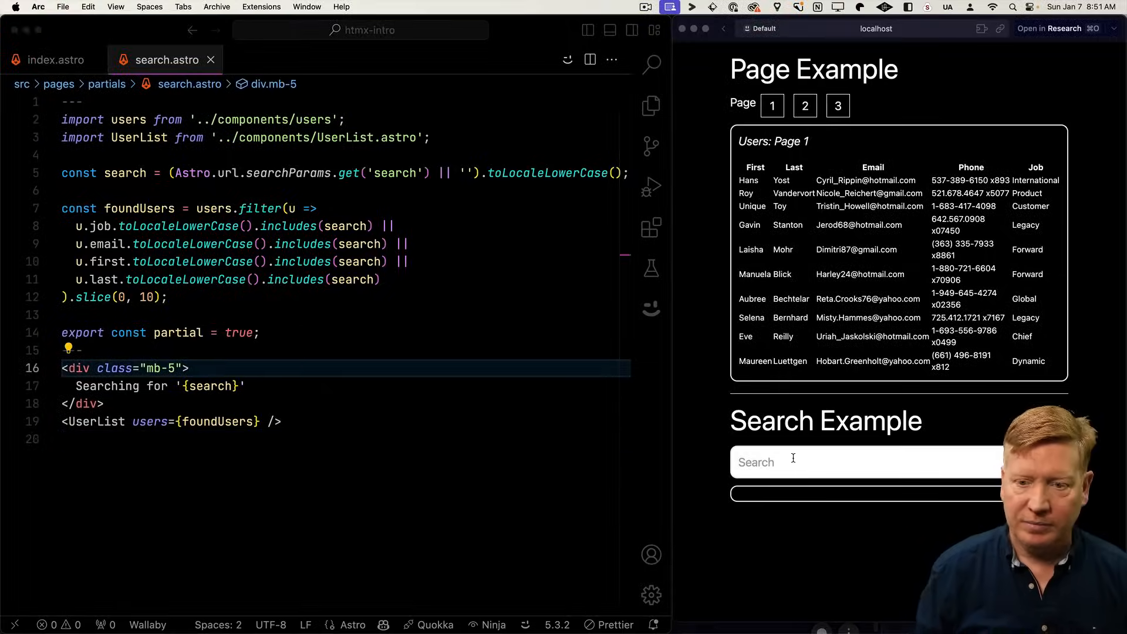
- Search 'blick', add hx-trigger="keyup changed delay:500ms" to the input, and search 'blick' again
text(blick)
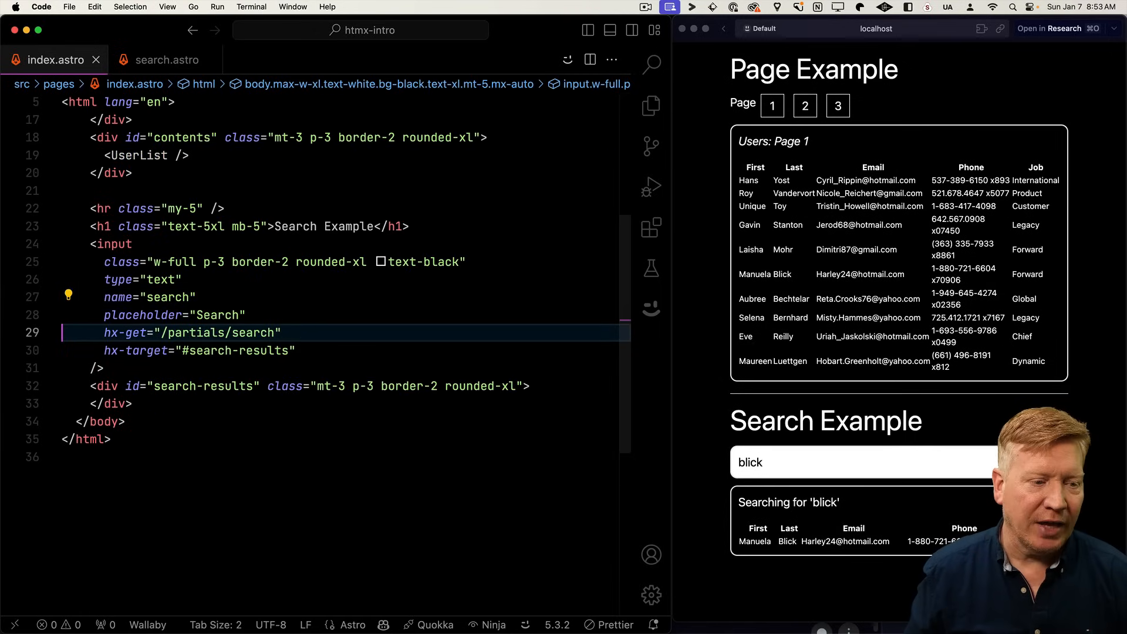
text(hx-trigger="keyup changed delay:500ms")
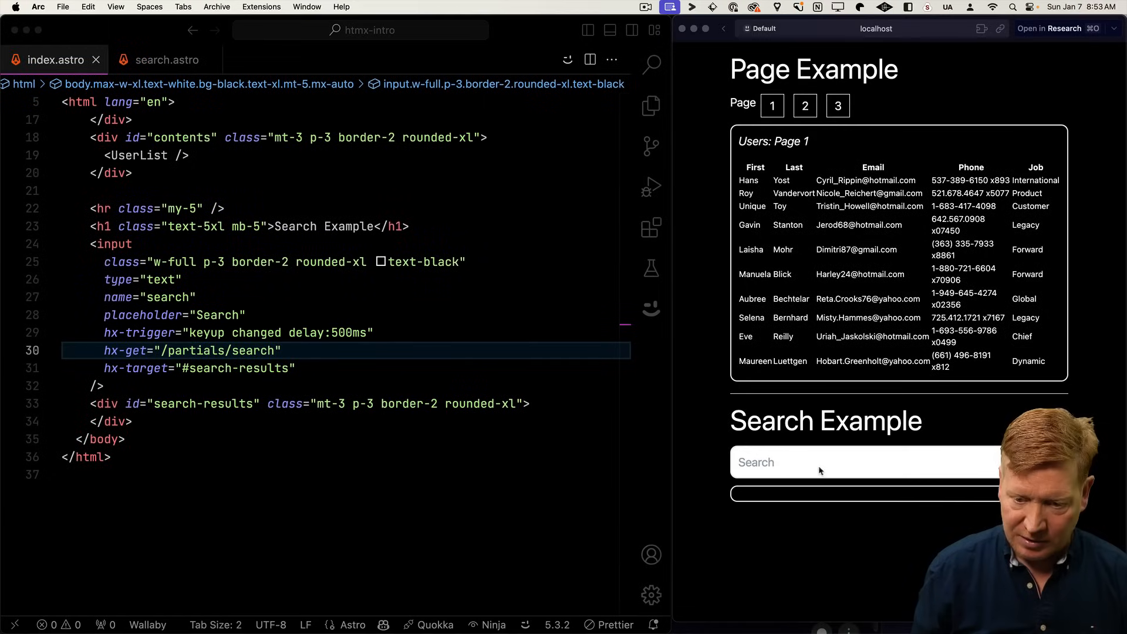
text(blick)
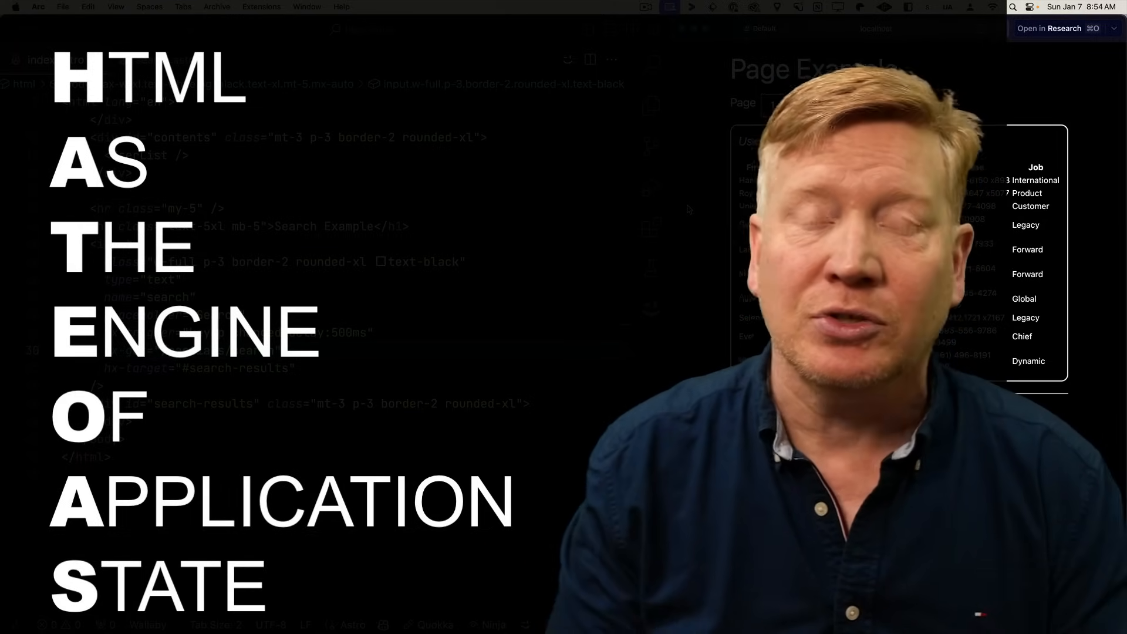
- Enter 'blick' in the preview's Search field to check for matching users
text(blick)
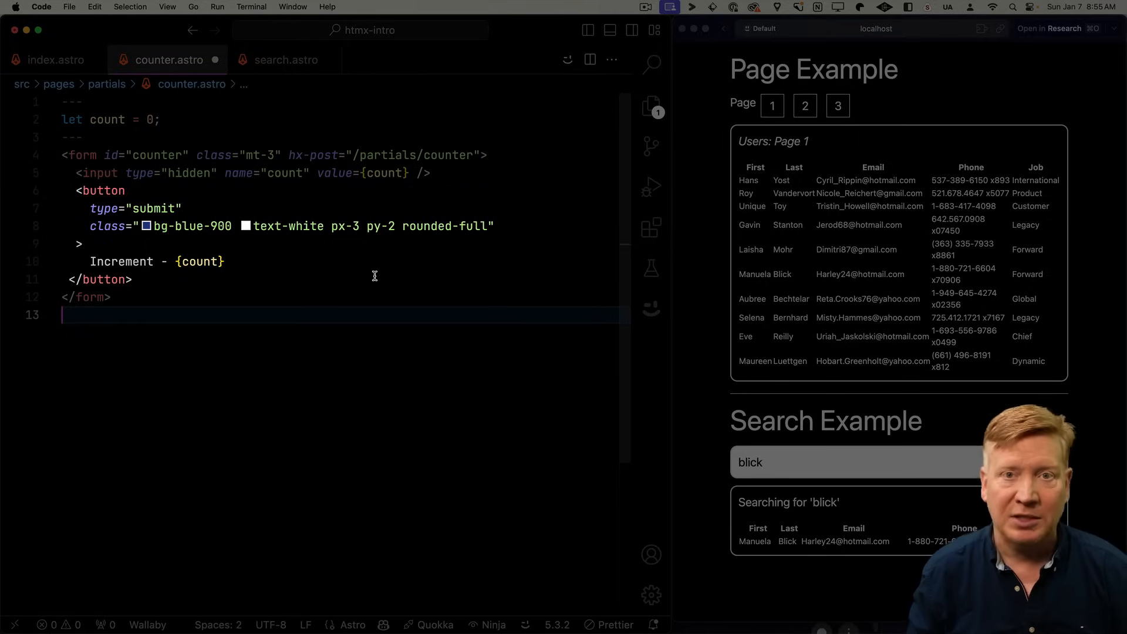
- Return to the index.astro file in the editor
click(54, 60)
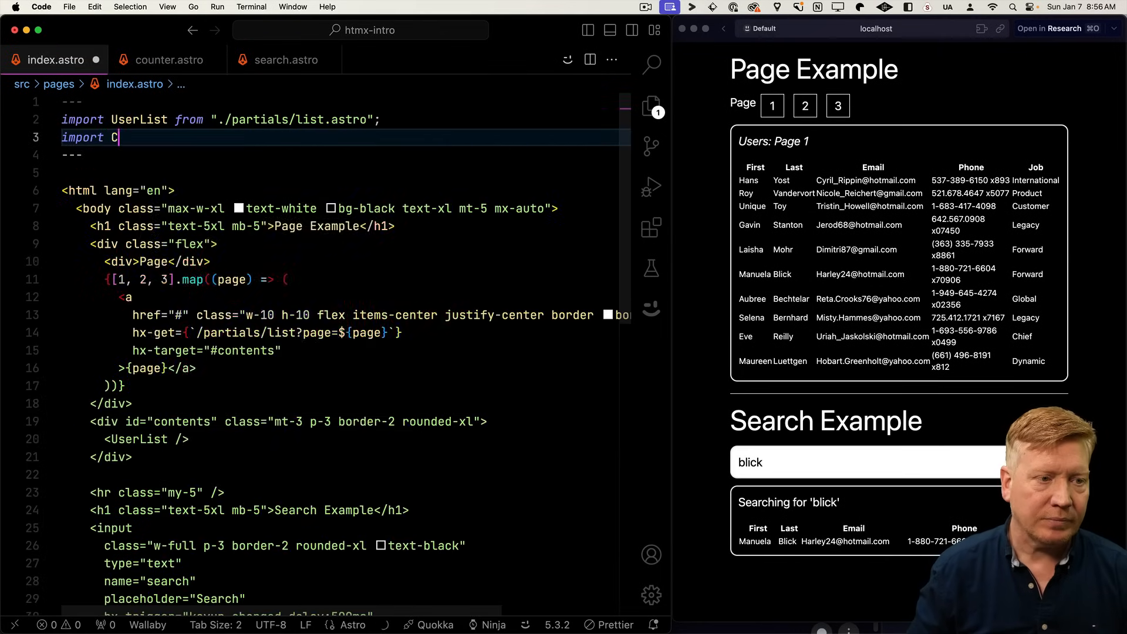
- Import CounterComp from './partials/counter.astro' and render it under a 'Counter Example' heading
text(ounterComp from "./partials/counter.astro";)
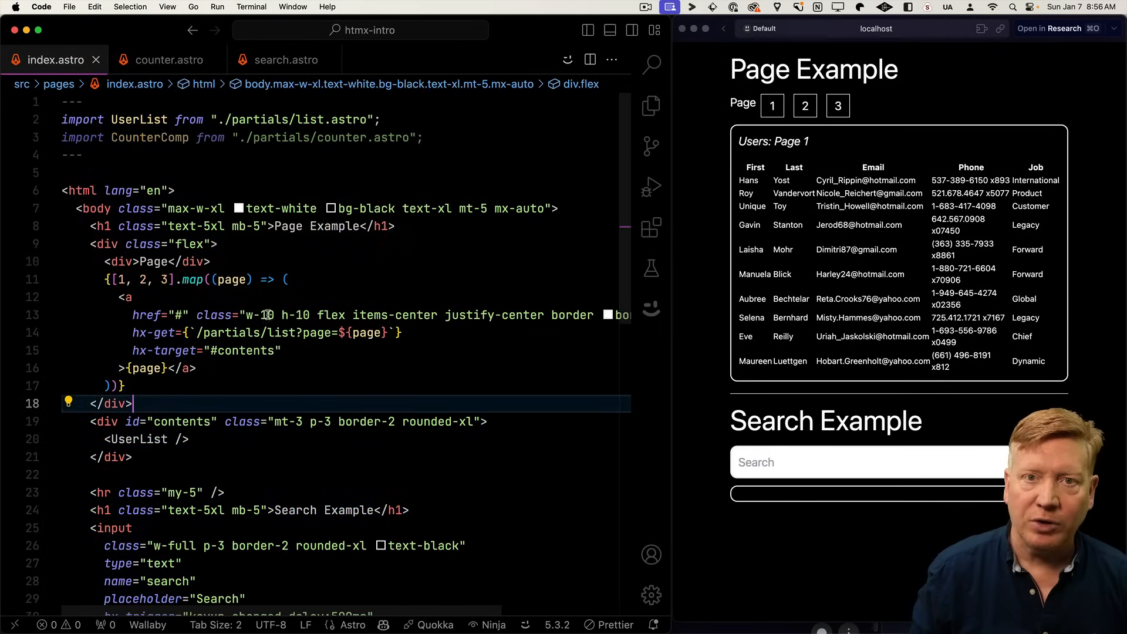
scroll(down, 3)
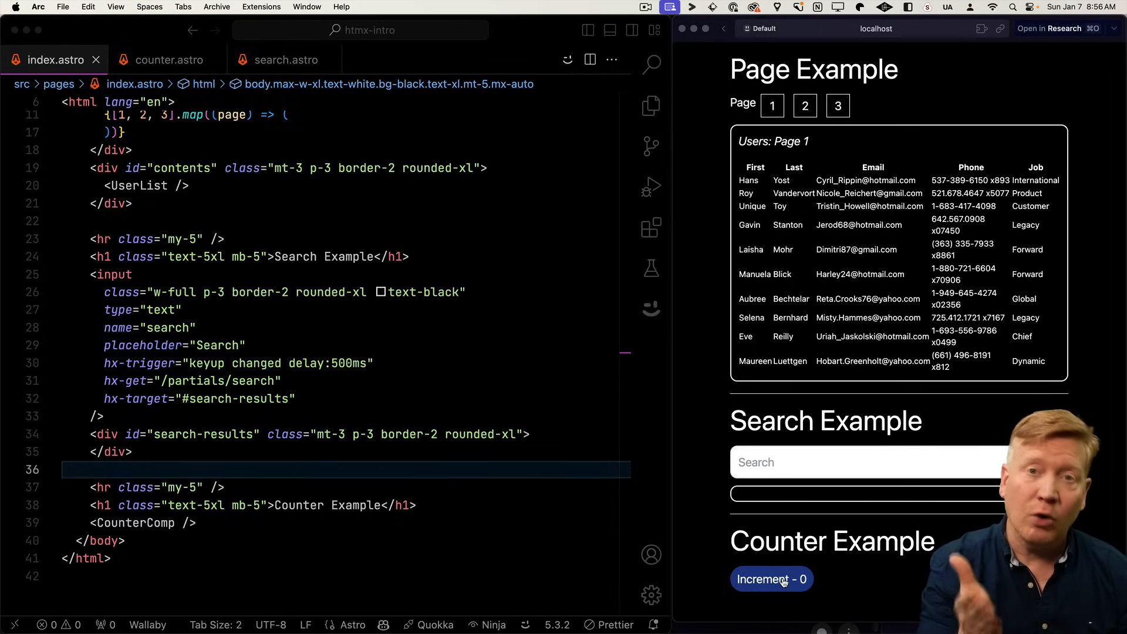
mouse_move(233, 106)
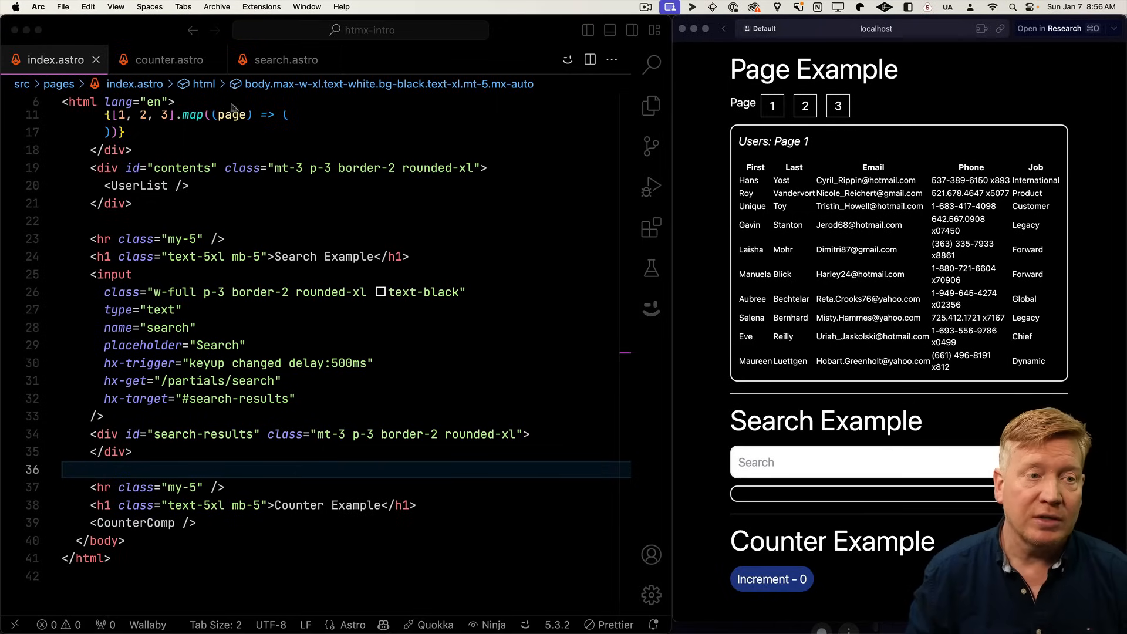
click(167, 58)
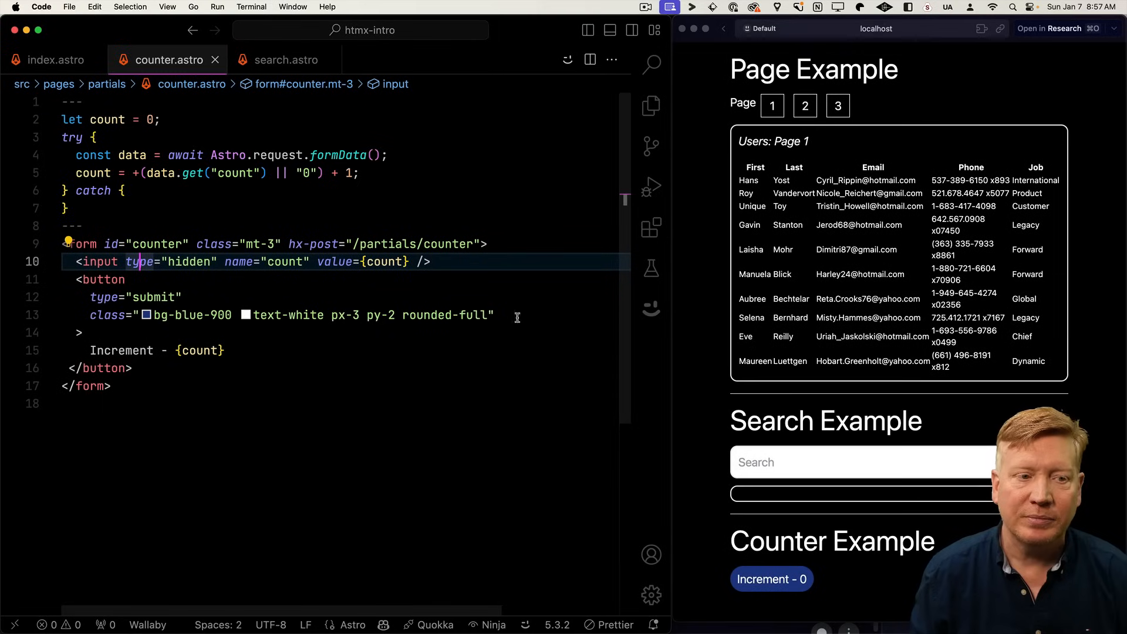
- Press Increment twice in the preview to confirm the counter counts up
click(771, 578)
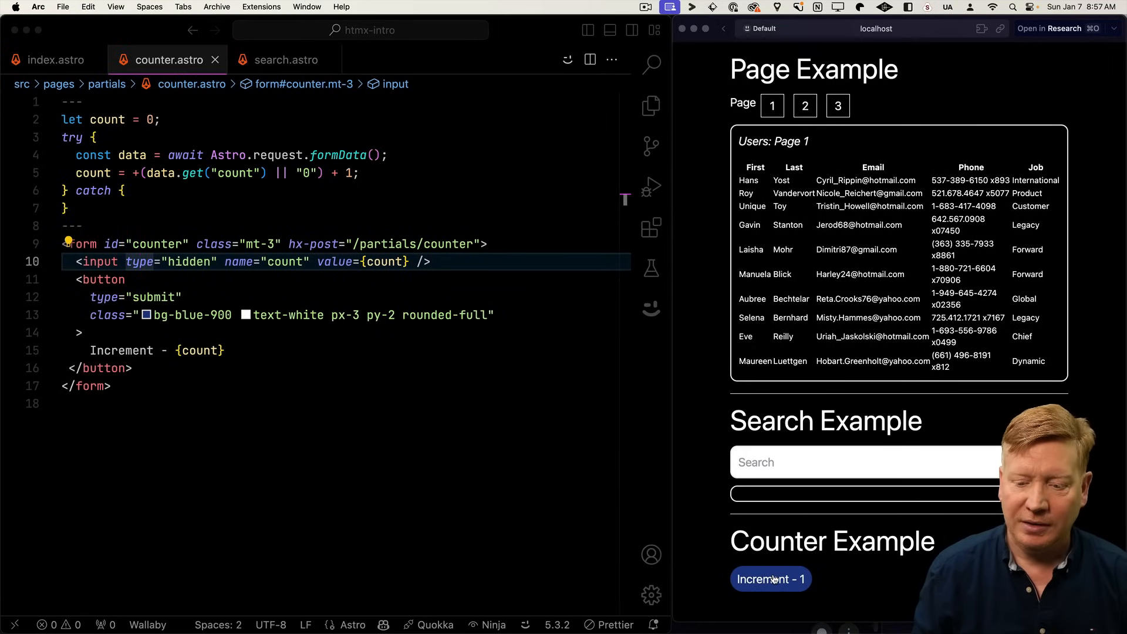
click(770, 579)
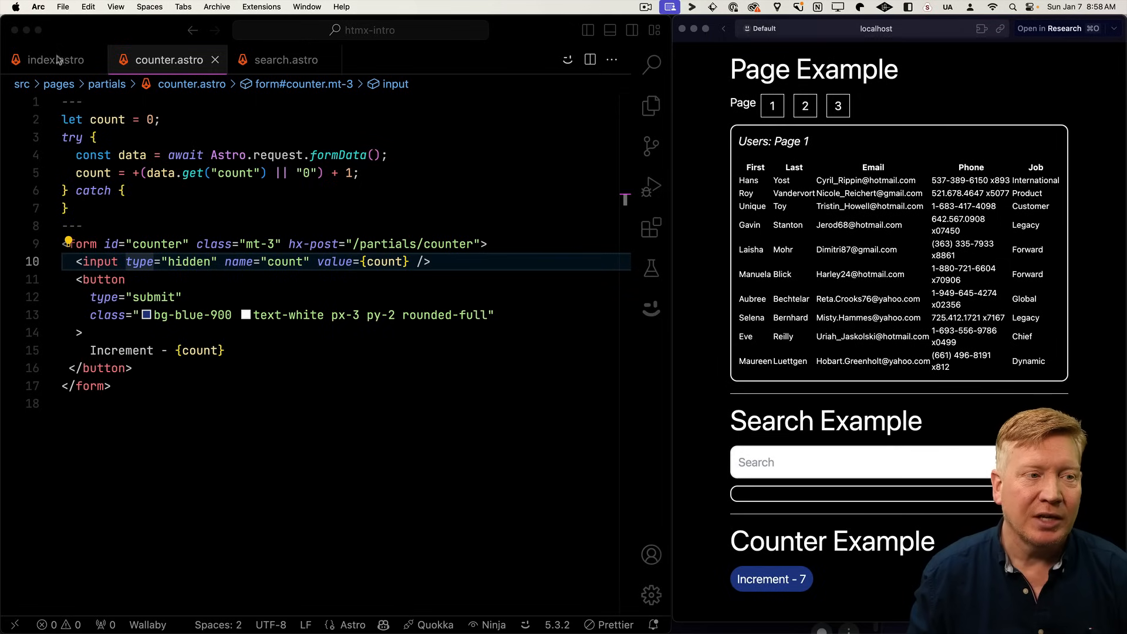
- In index.astro, add a right-aligned round white anotherCounter badge showing 0
click(47, 60)
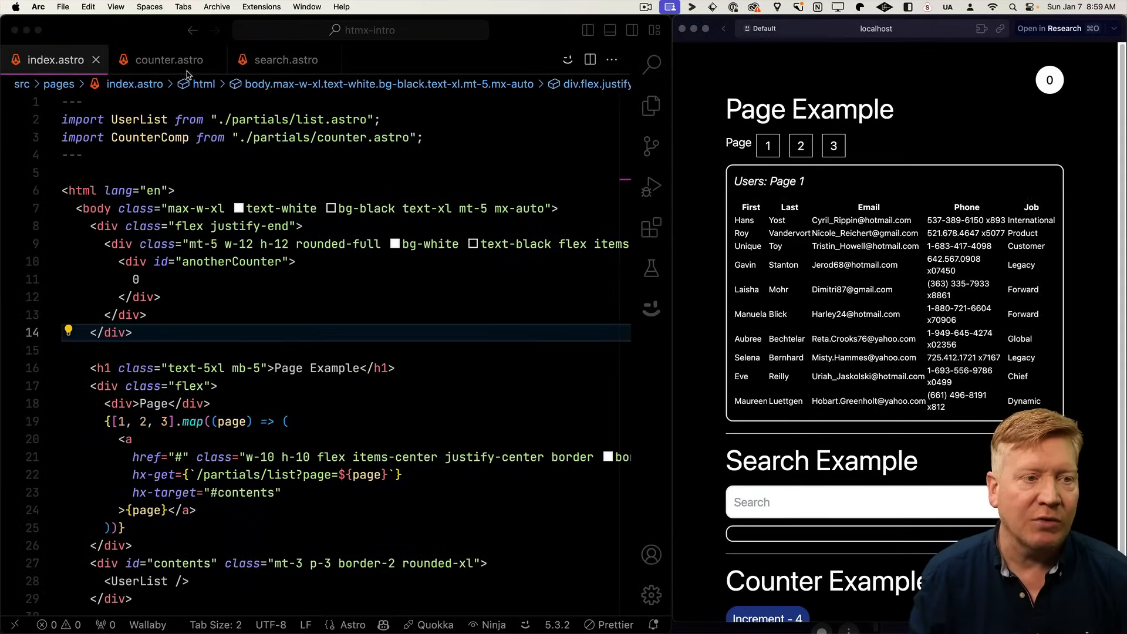
- Add an hx-swap-oob anotherCounter div to counter.astro and test Increment twice
click(168, 60)
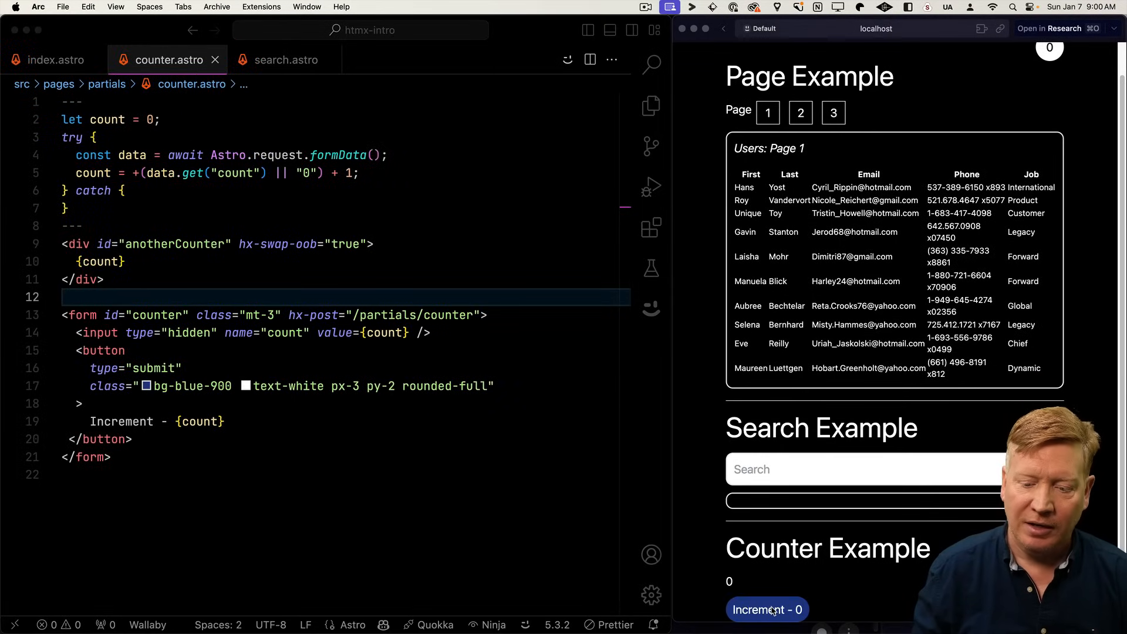
click(767, 609)
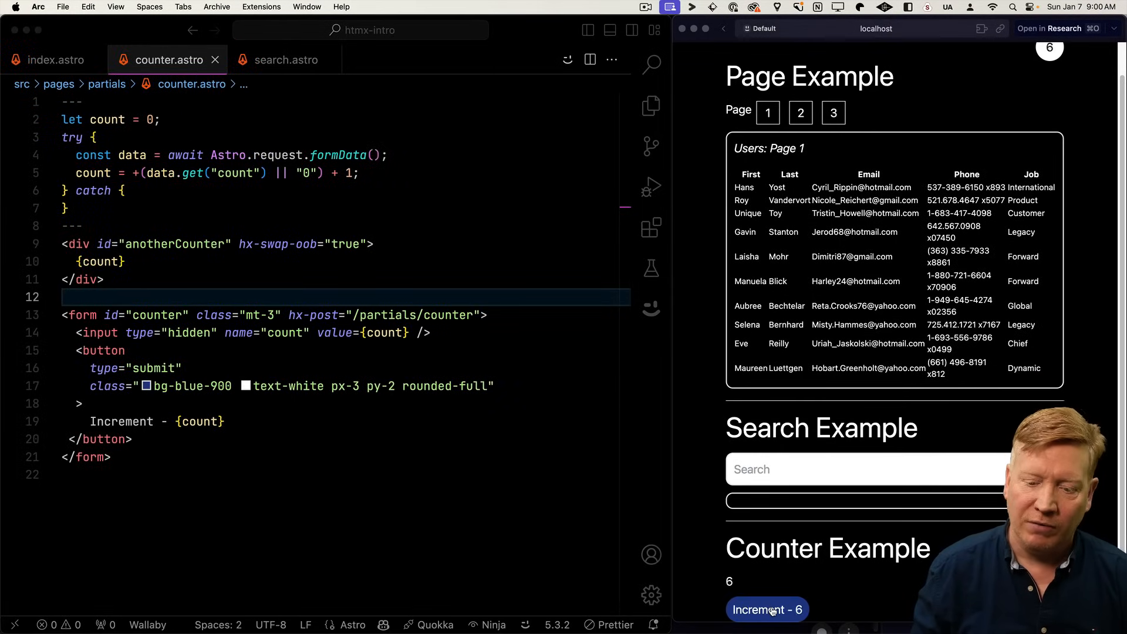
click(767, 610)
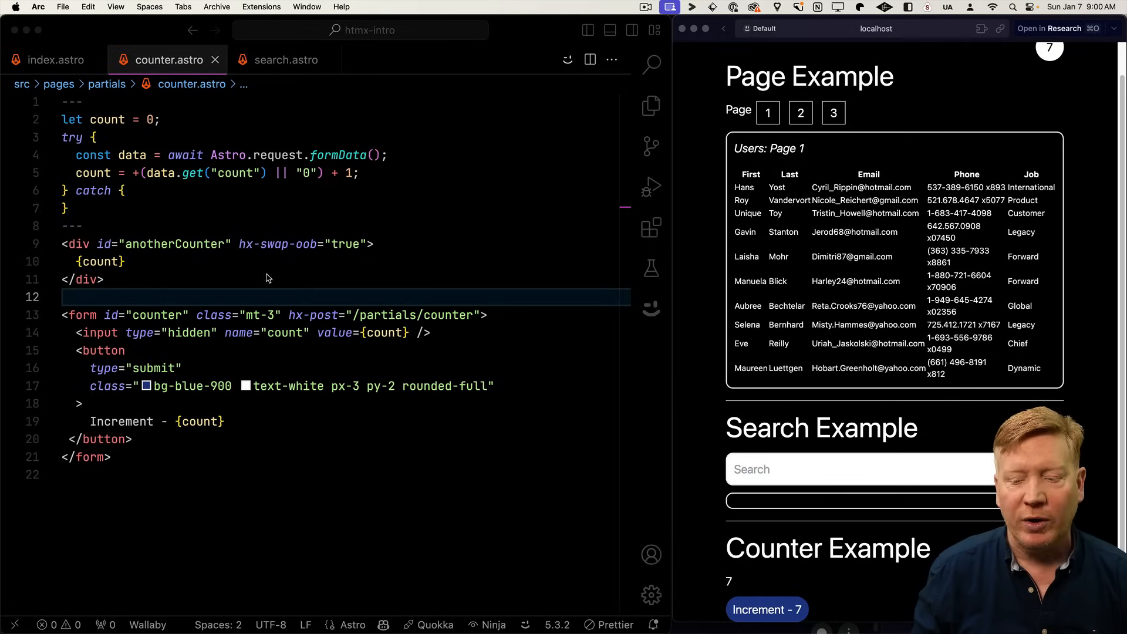
mouse_move(449, 455)
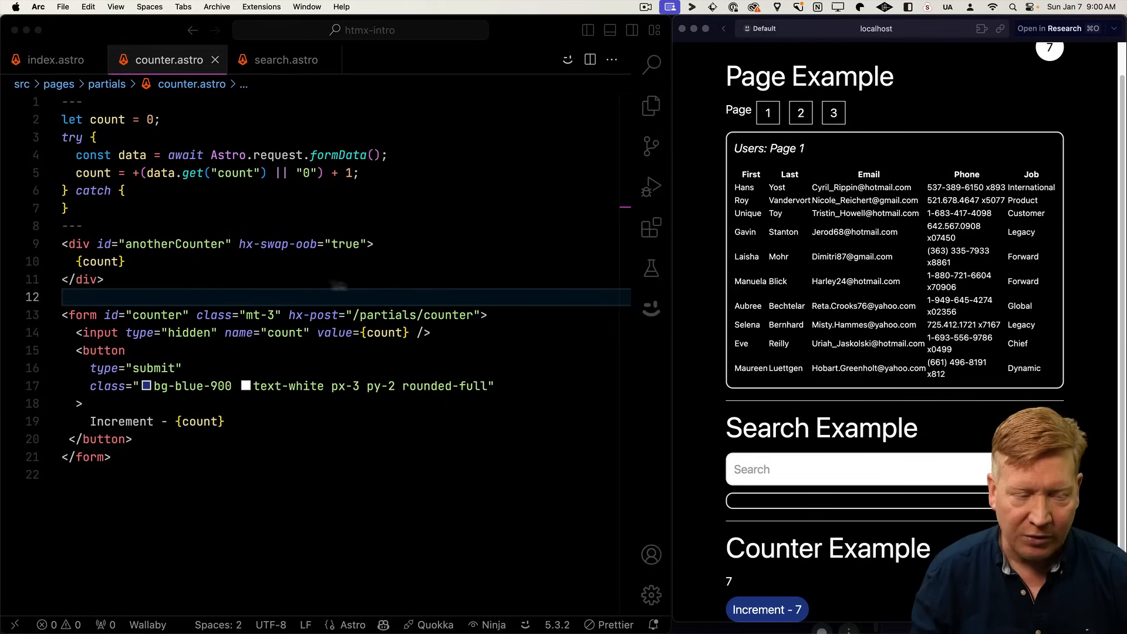
mouse_move(63, 246)
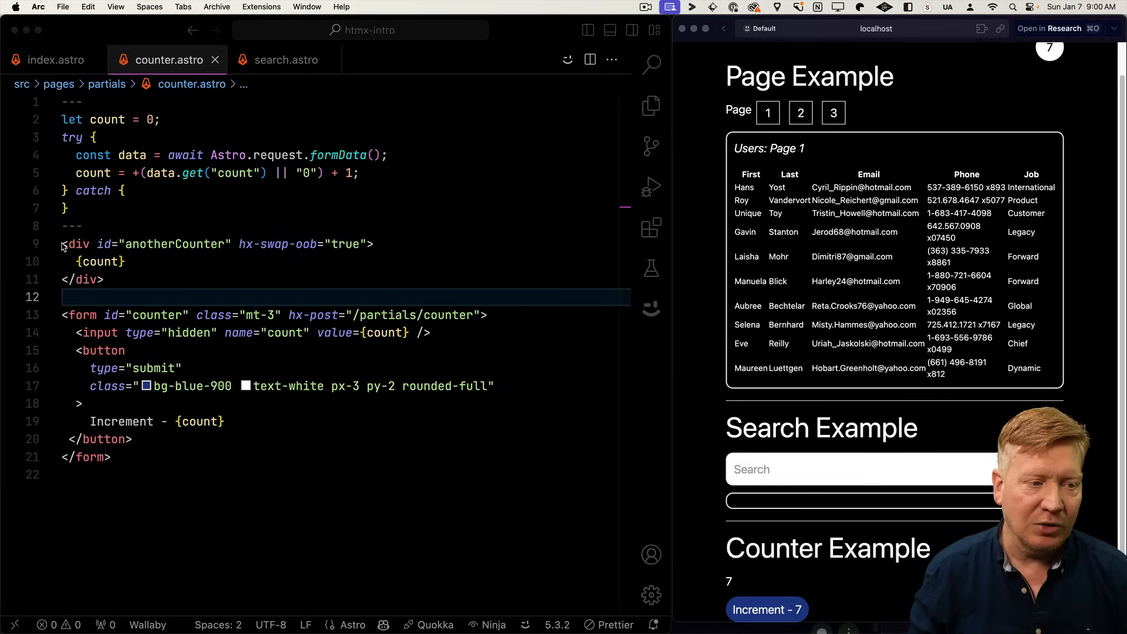
- Wrap the anotherCounter div in {count > 0 && (...)} and test Increment twice
click(144, 244)
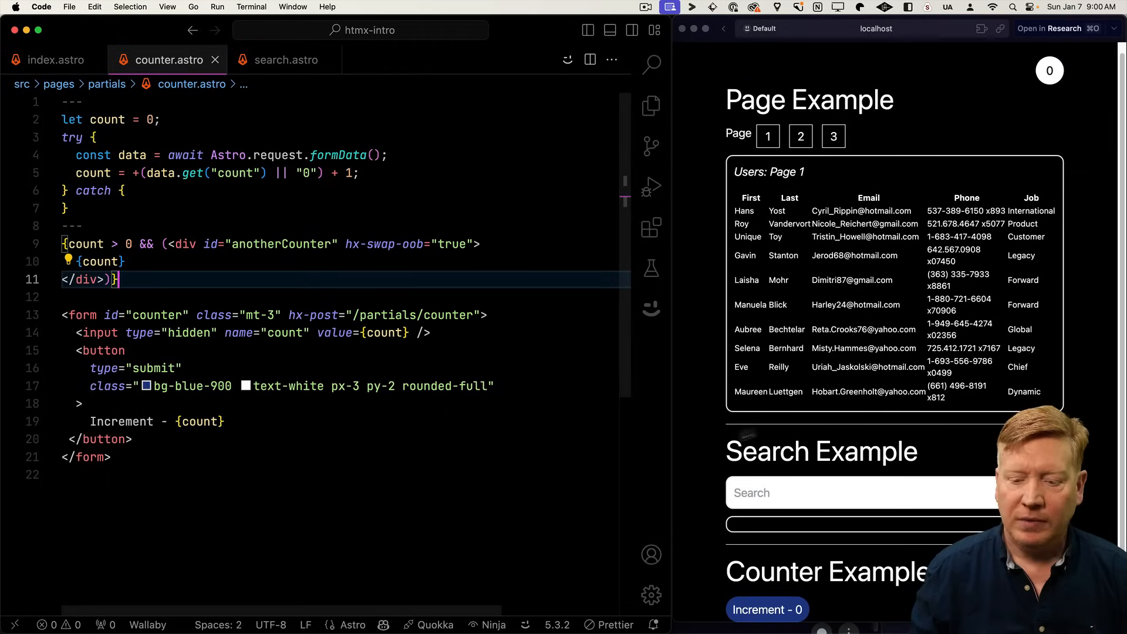
click(768, 609)
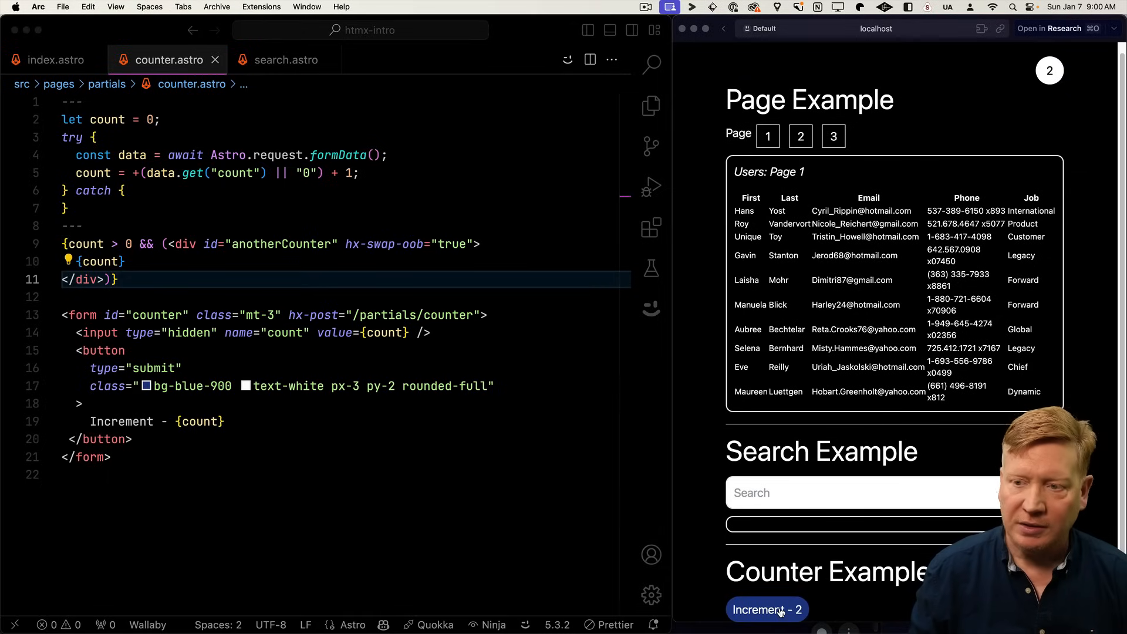
click(766, 609)
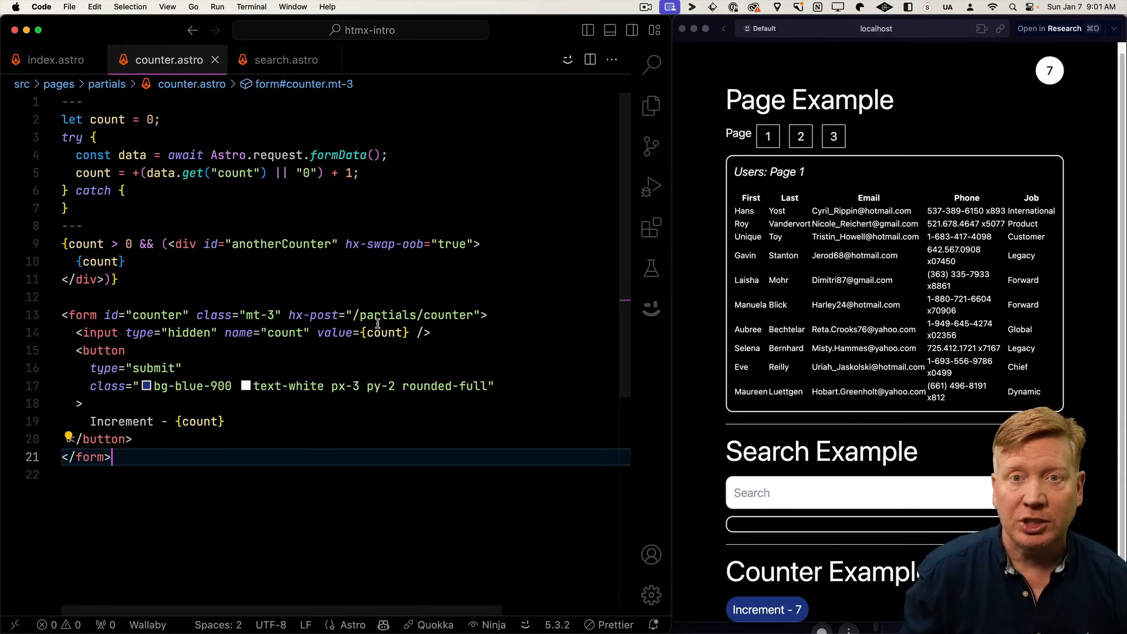
mouse_move(651, 228)
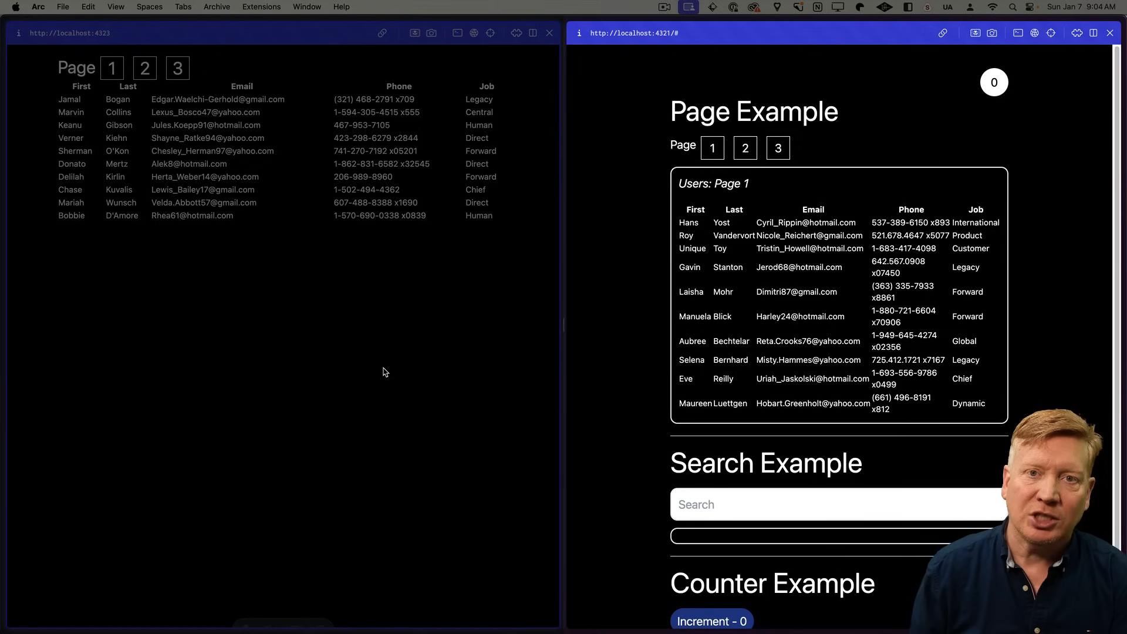
- Load users page 3, then view the 3.json response in the left window's Network panel
click(177, 68)
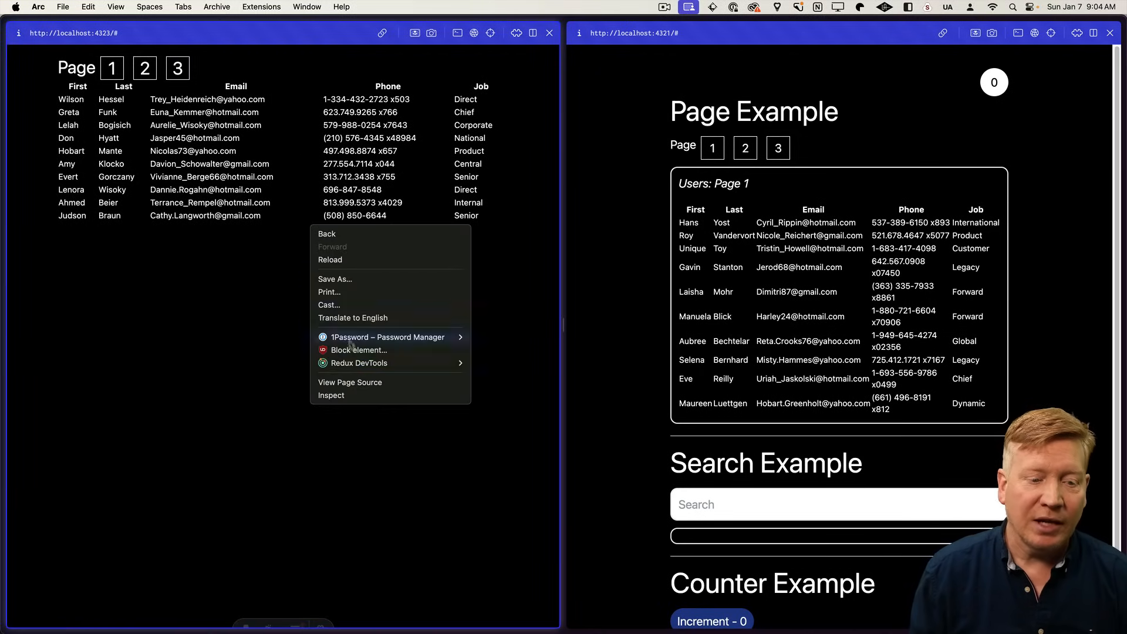
click(330, 395)
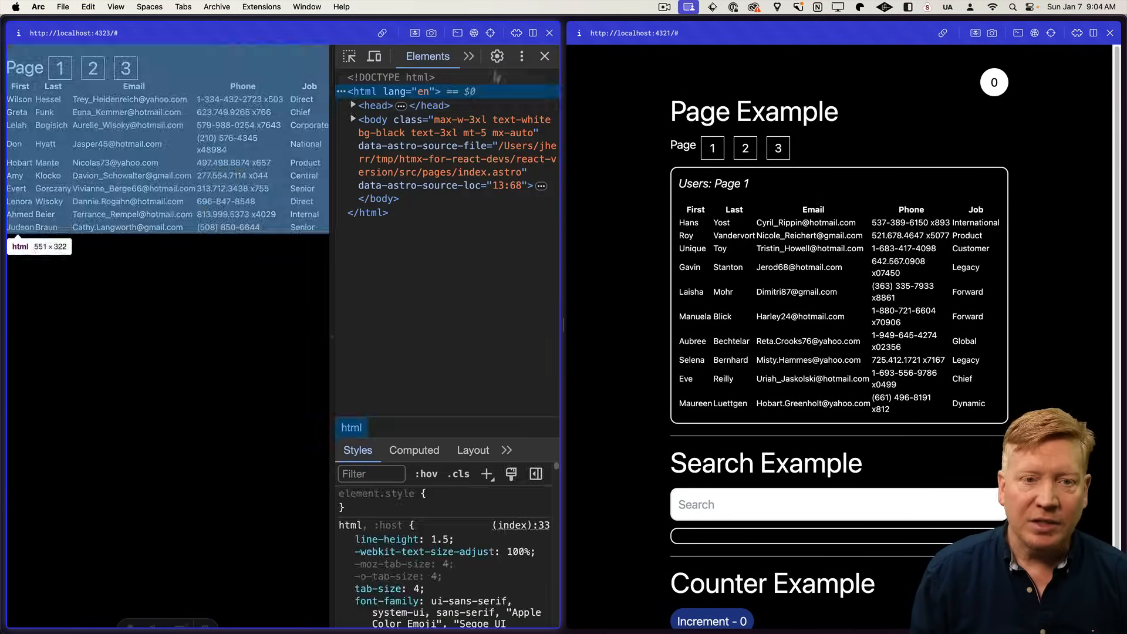
click(469, 57)
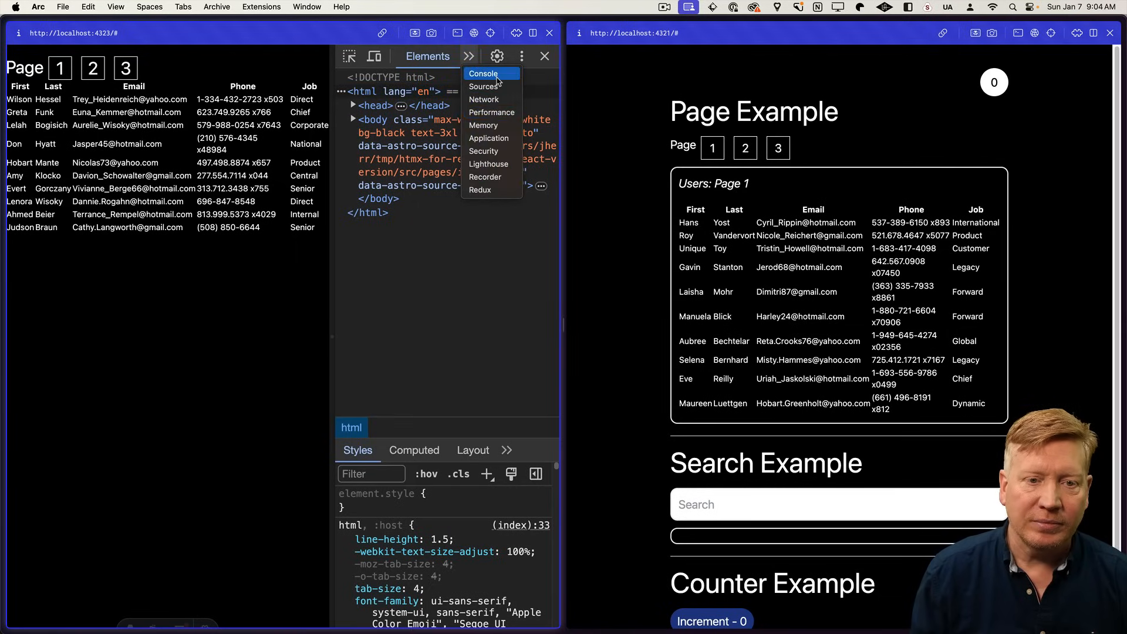
click(483, 99)
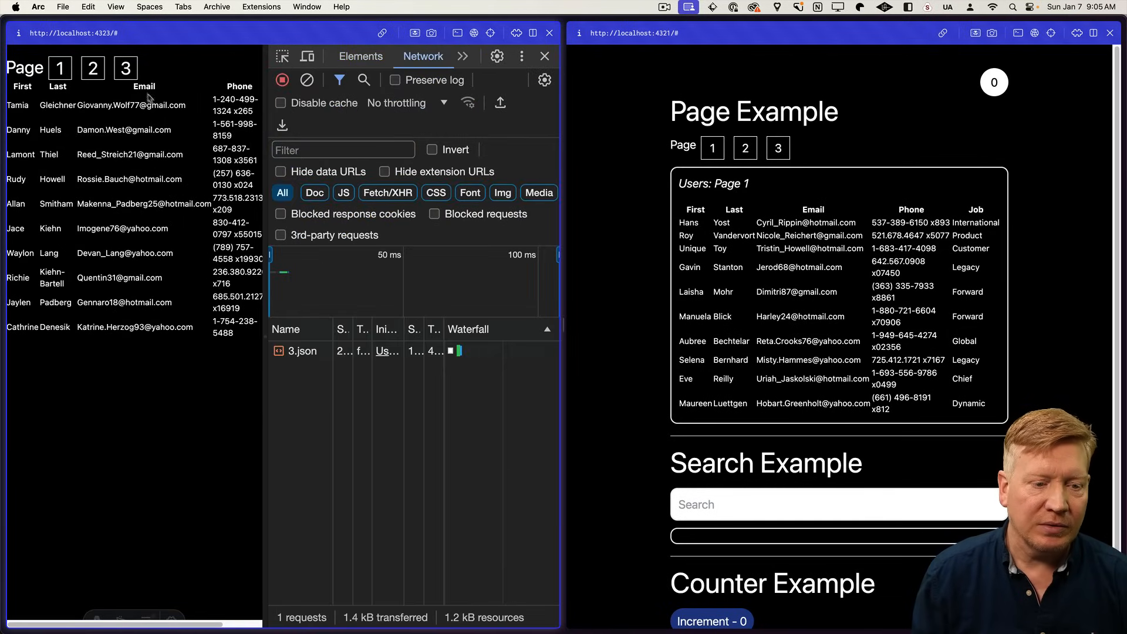
click(302, 351)
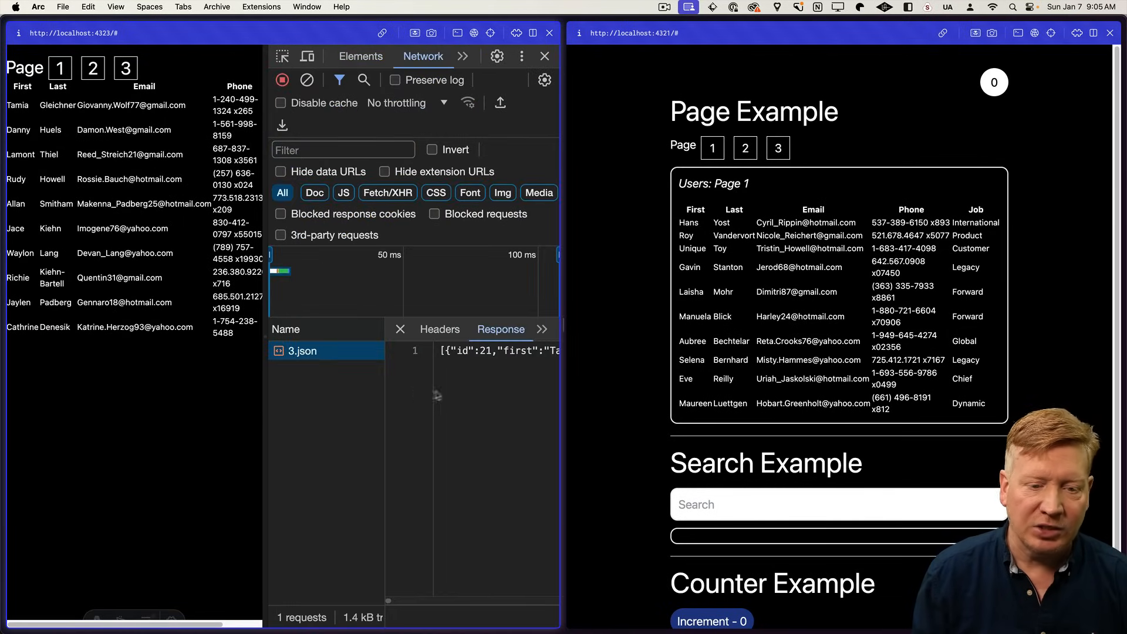